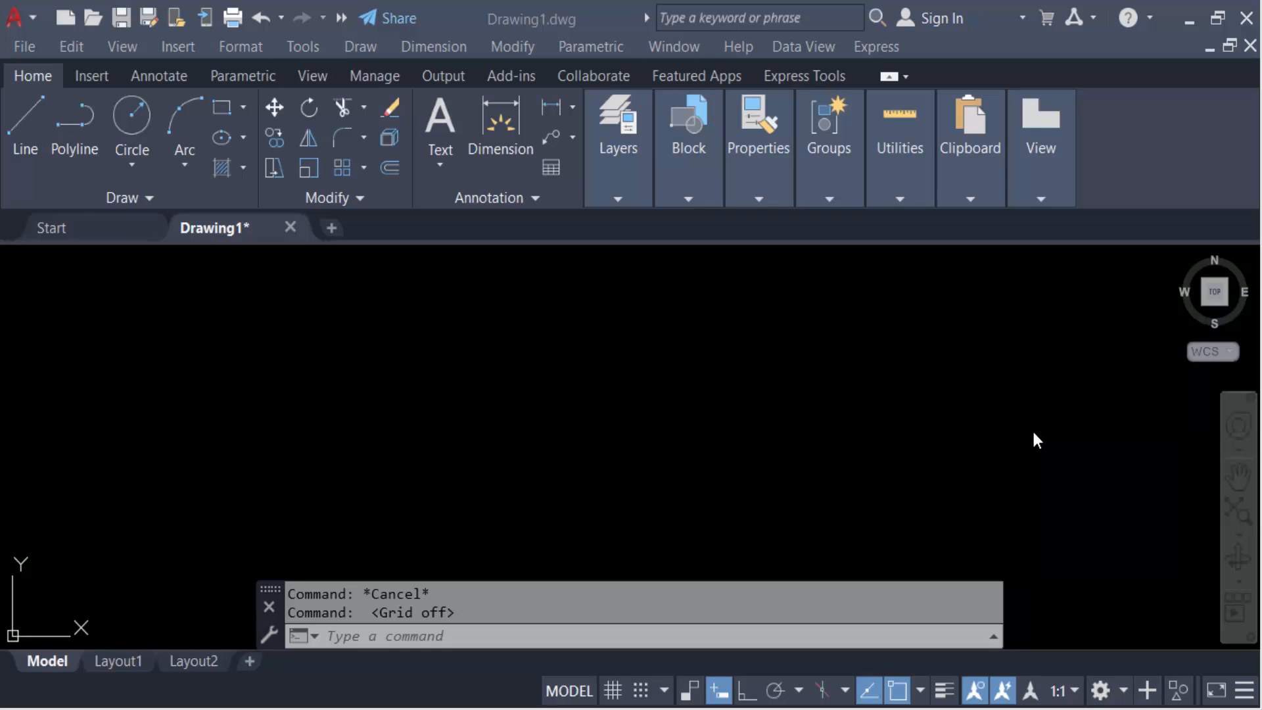
mouse_move(1034, 443)
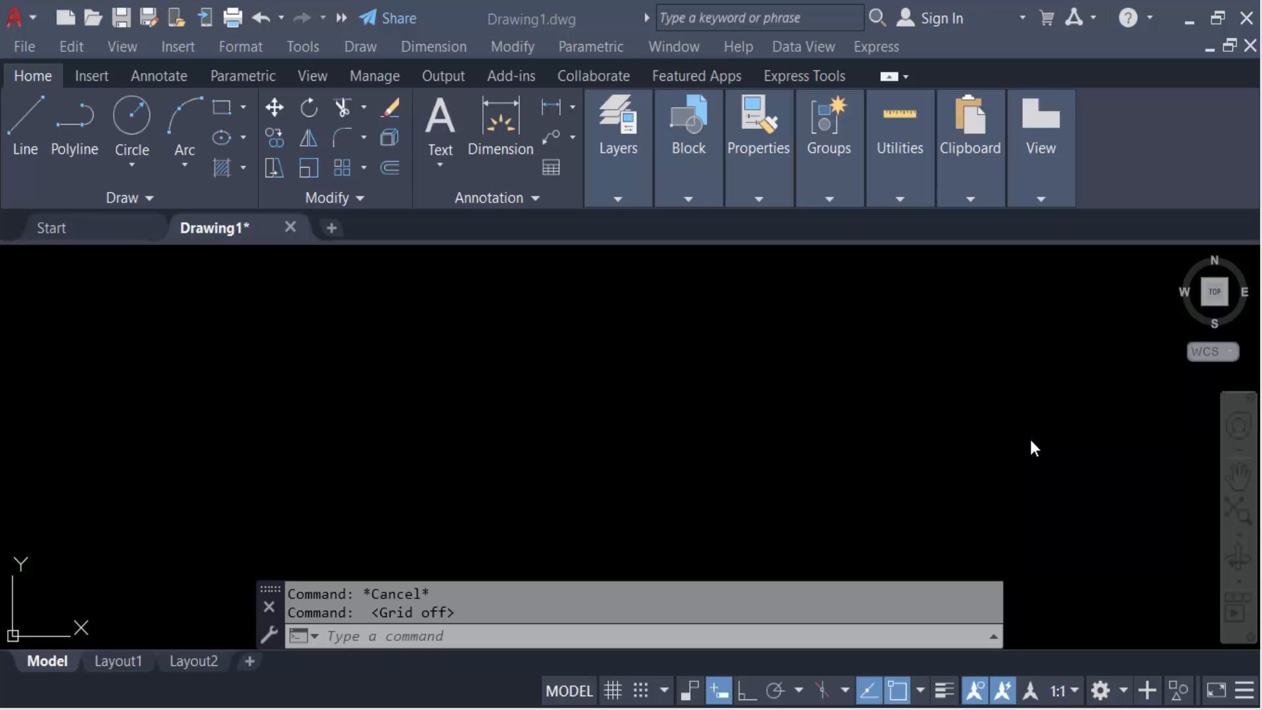
mouse_move(696, 485)
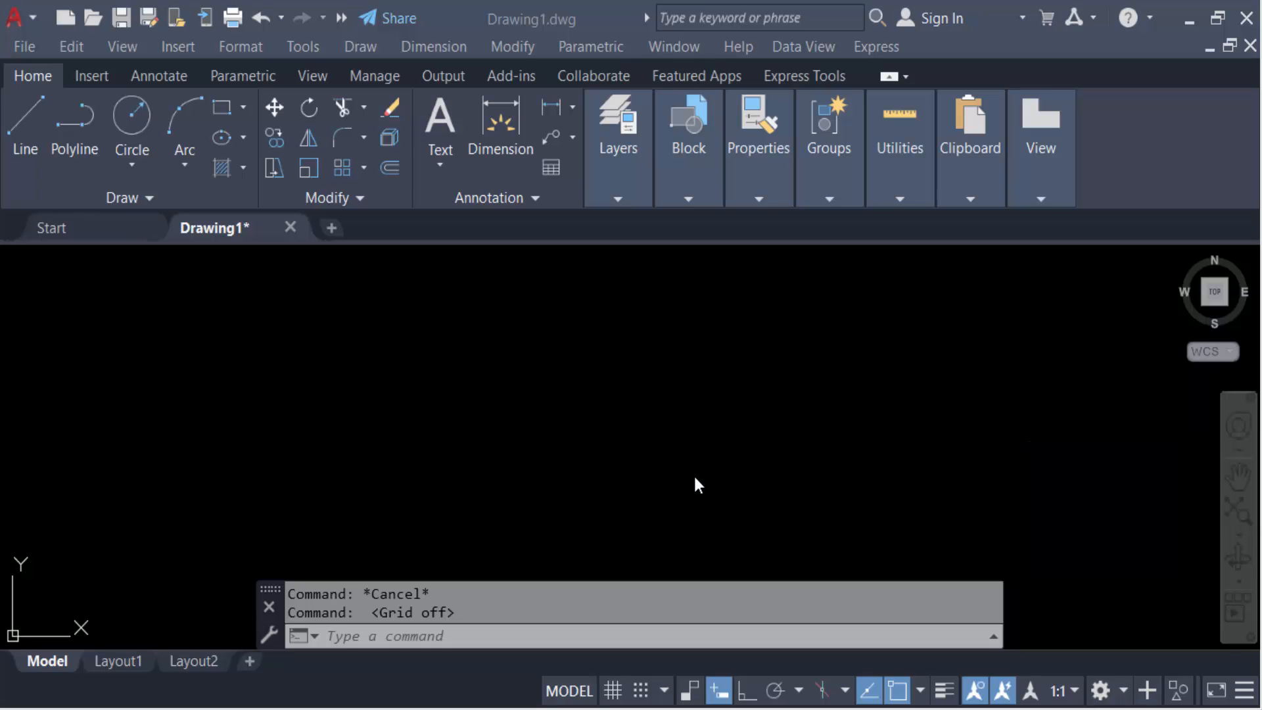
mouse_move(683, 489)
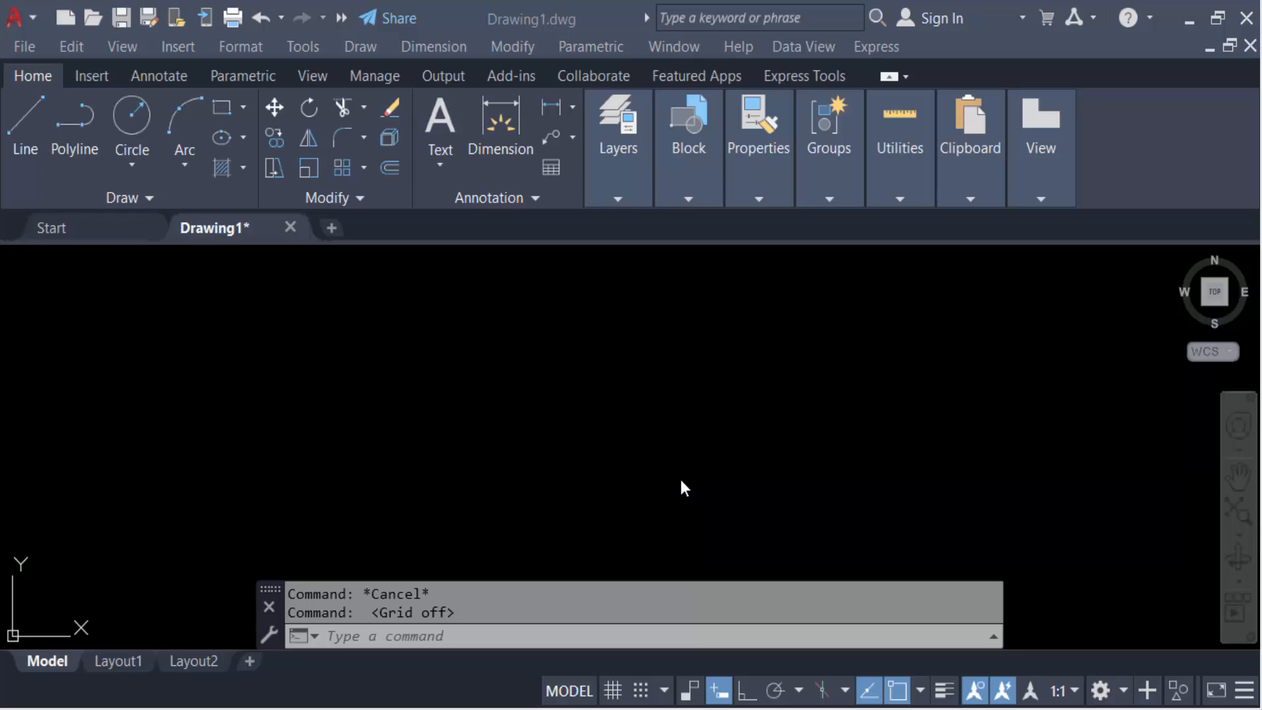
mouse_move(470, 469)
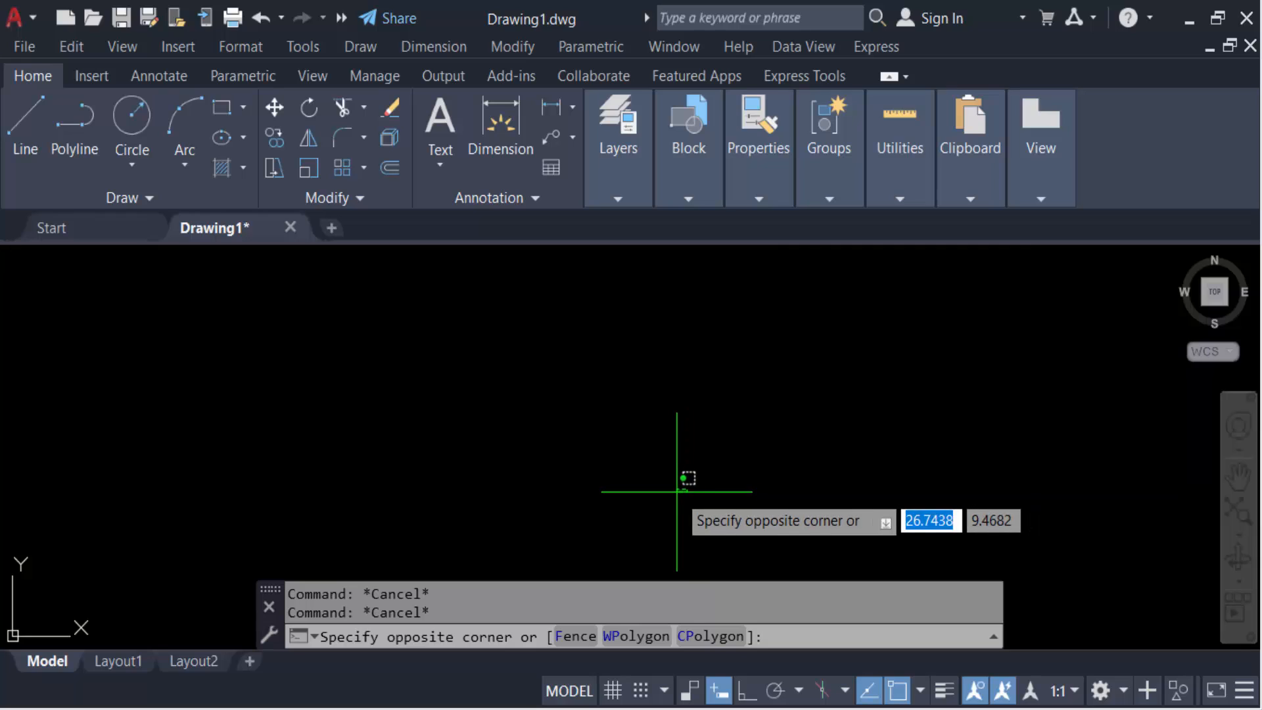
Start a polyline (PL) with a straight first segment, then switch it to Arc mode for the wave.
text(PL)
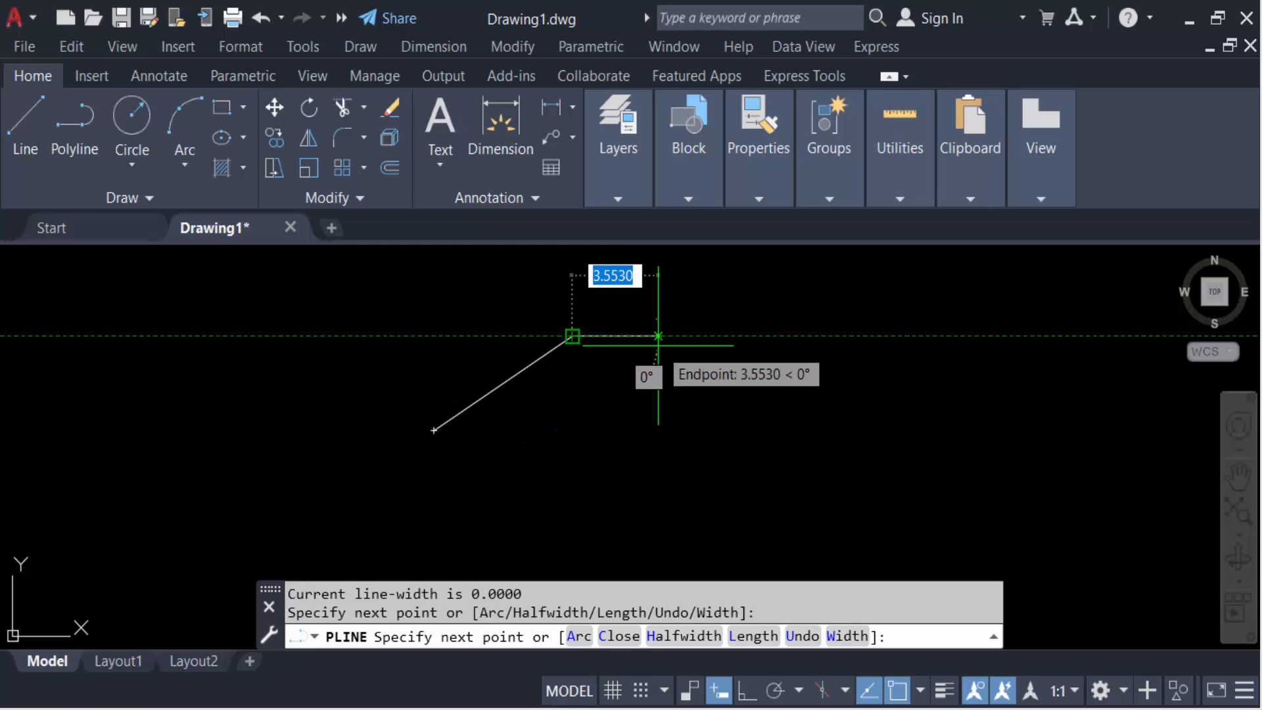
right_click(658, 336)
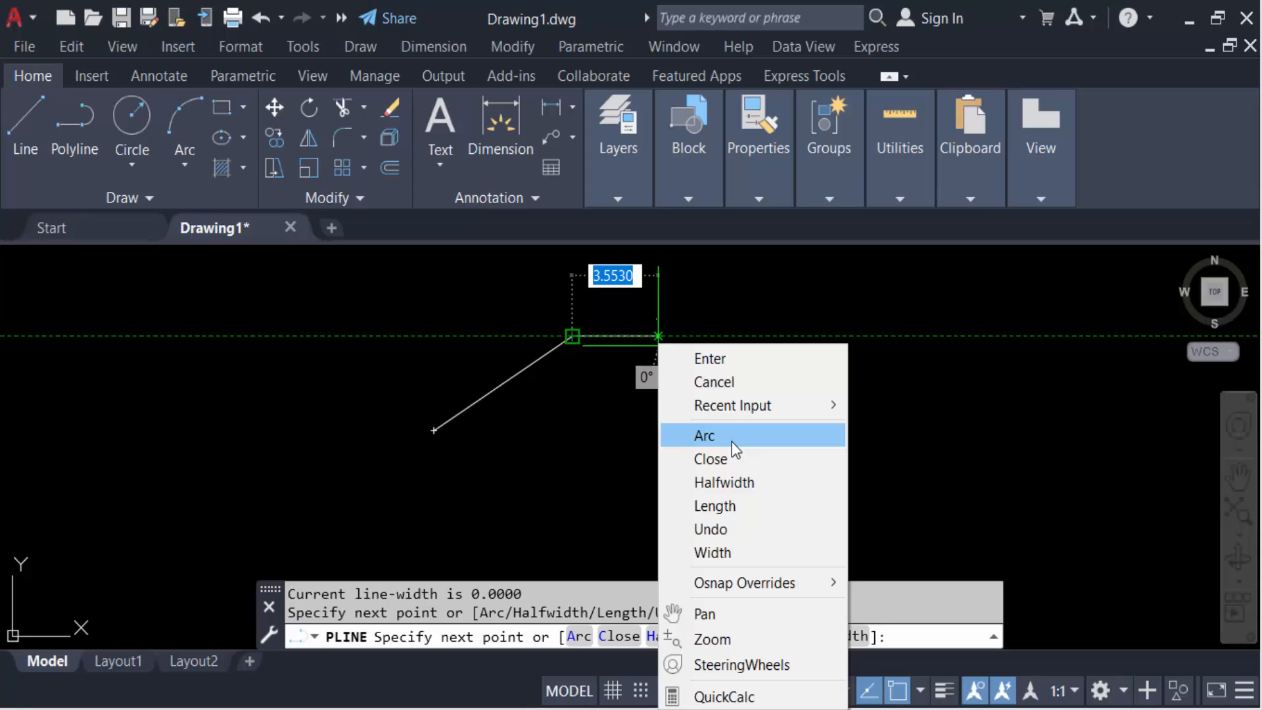
click(703, 435)
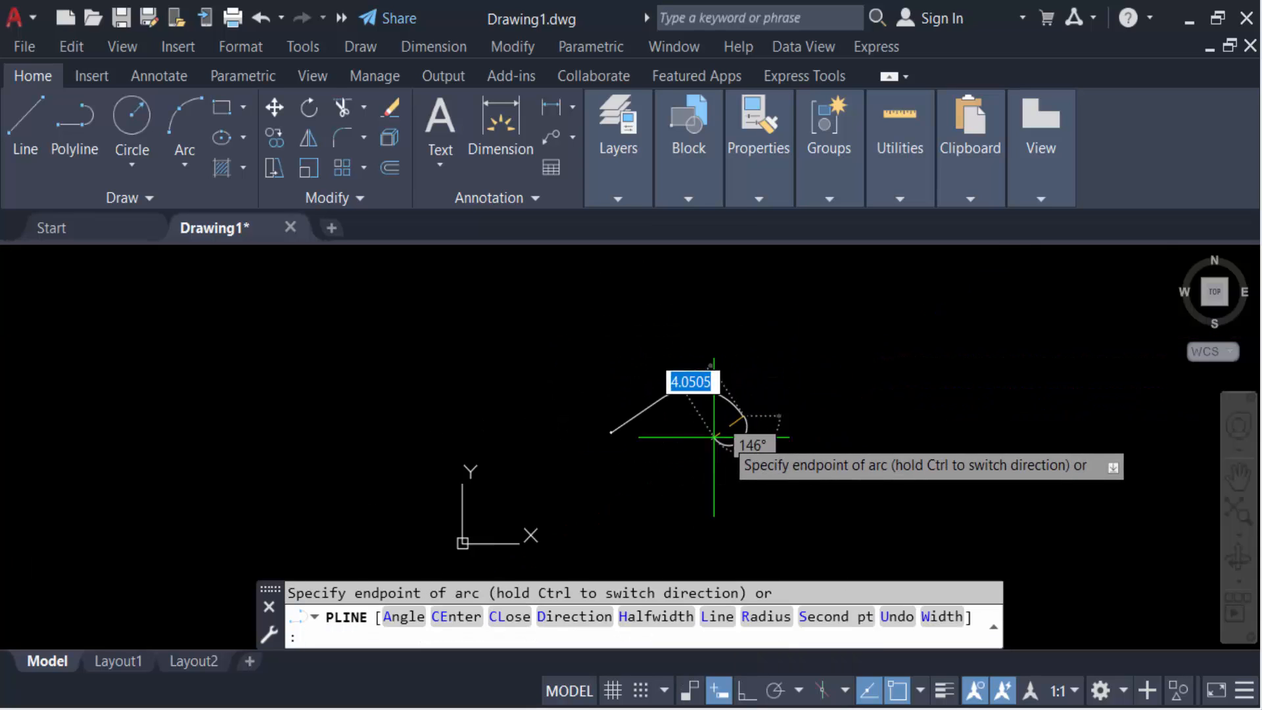
mouse_move(871, 382)
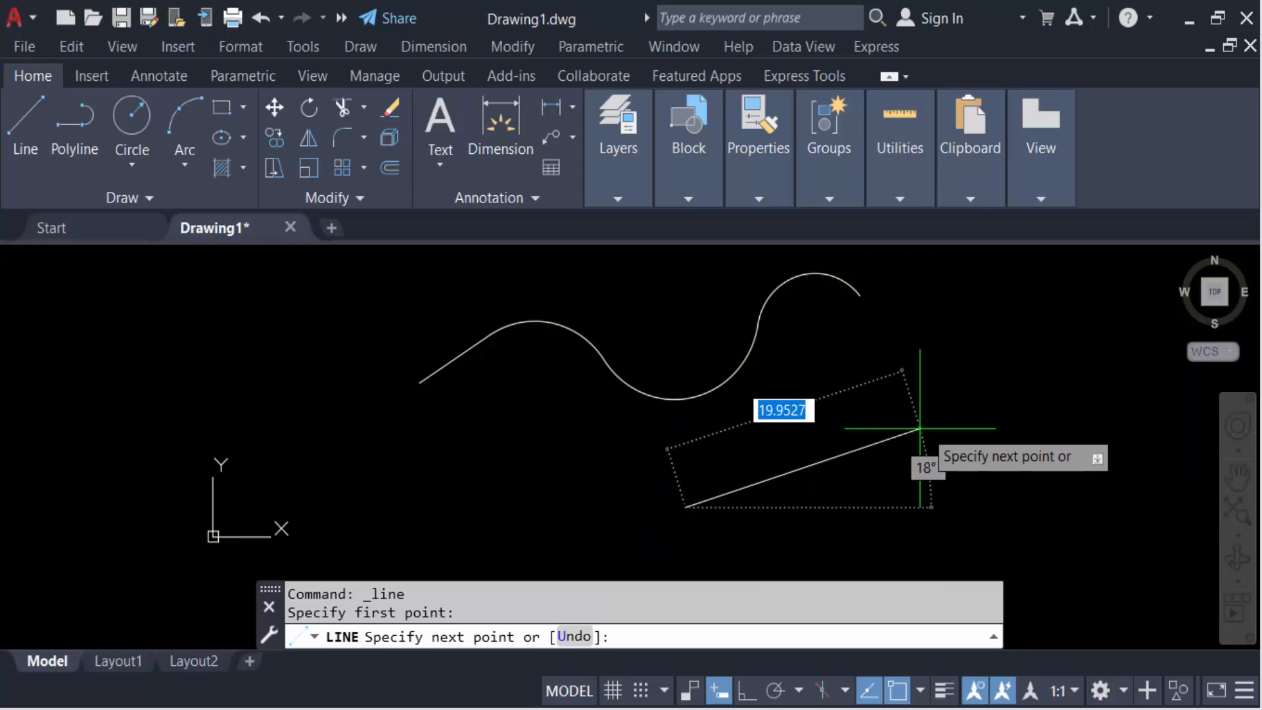
Finish the sloping straight line and begin a zigzag polyline (PL) to its right.
click(994, 393)
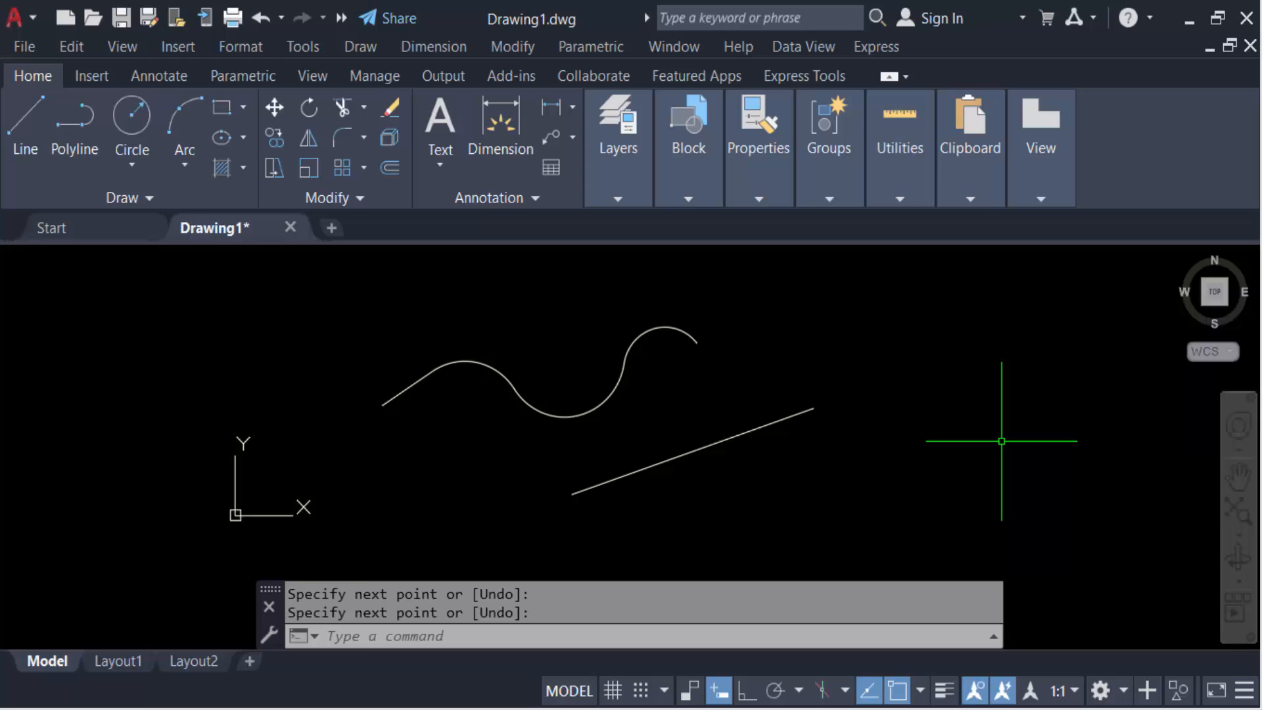
text(PL)
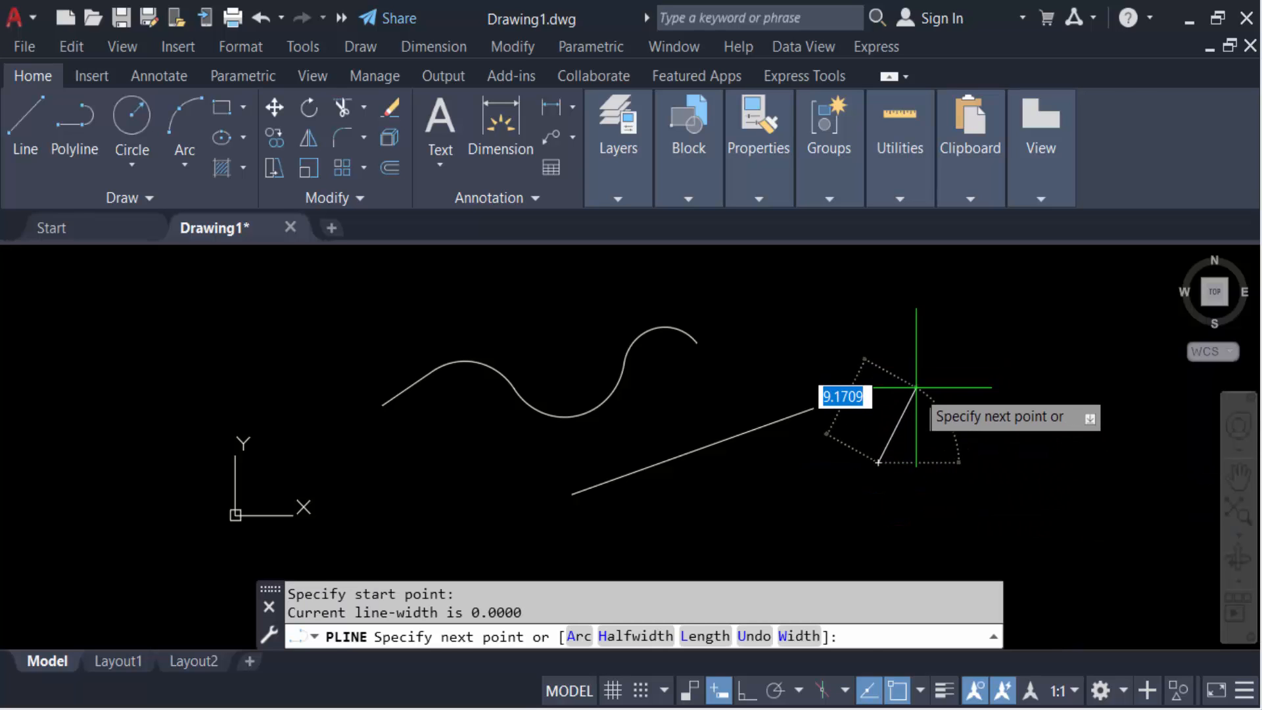
click(993, 396)
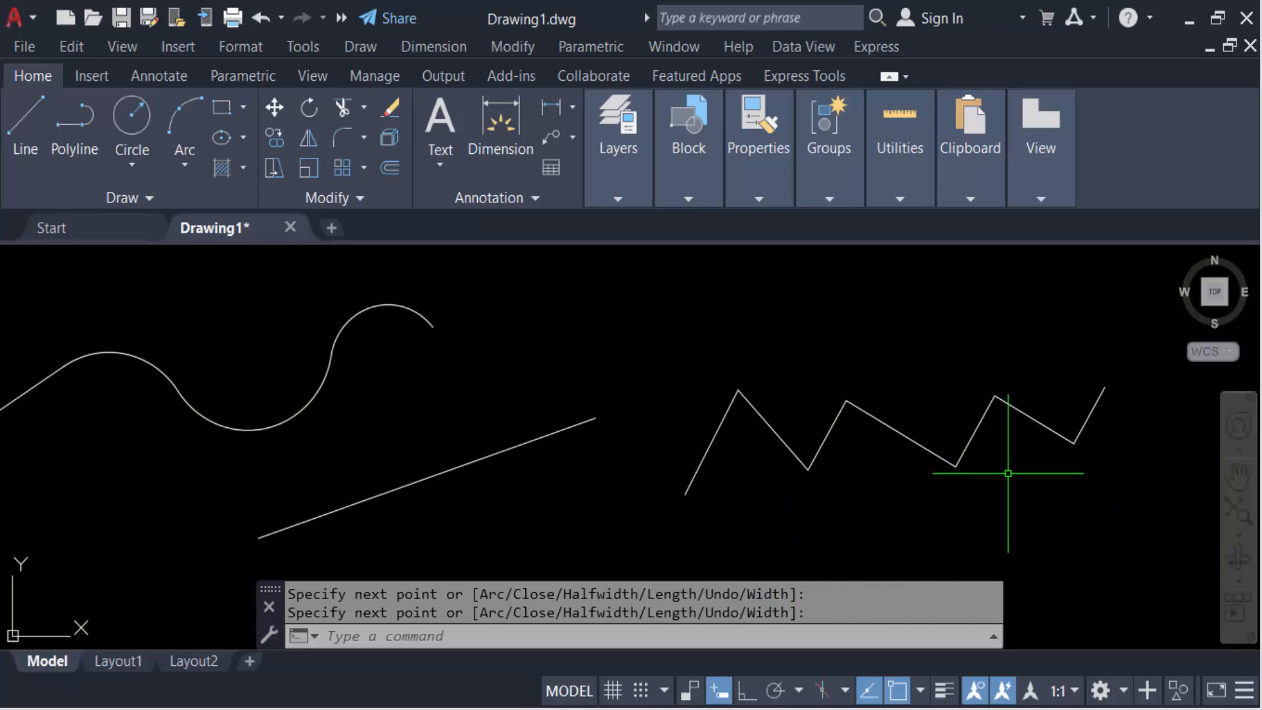
Smooth the zigzag polyline into a fitted curve with PEDIT's Fit option and end editing.
text(PE)
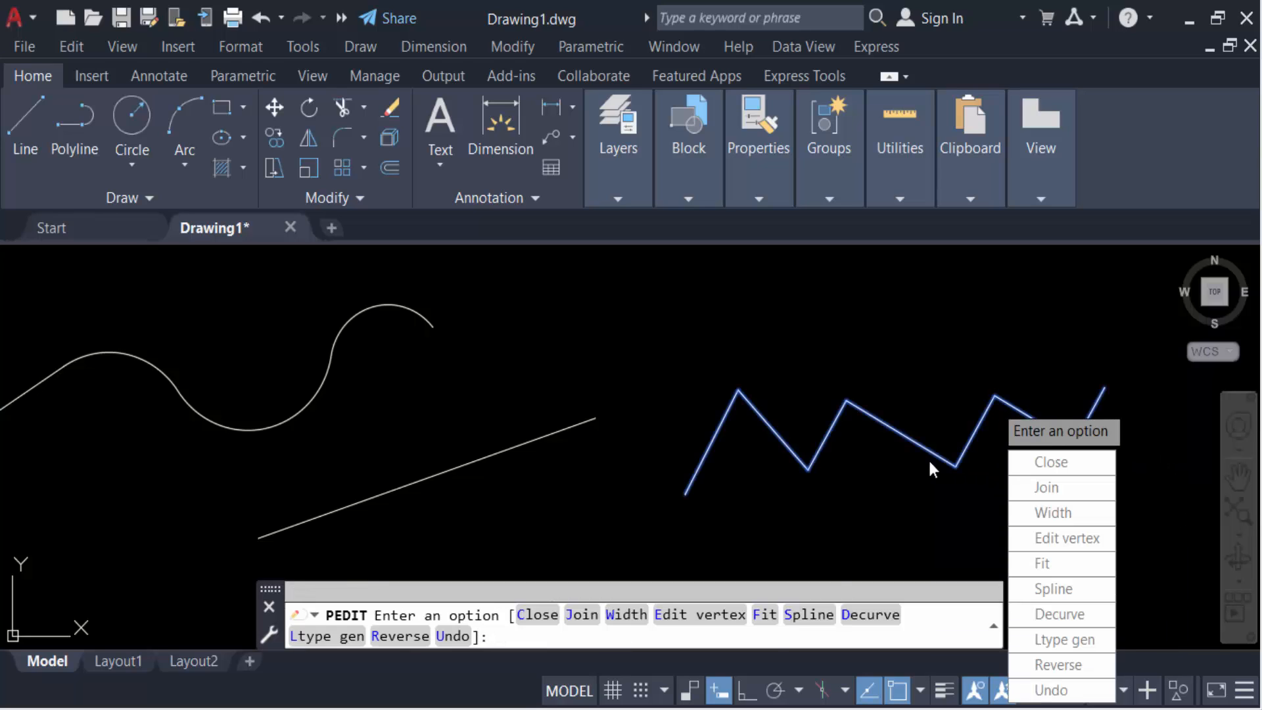
click(1041, 562)
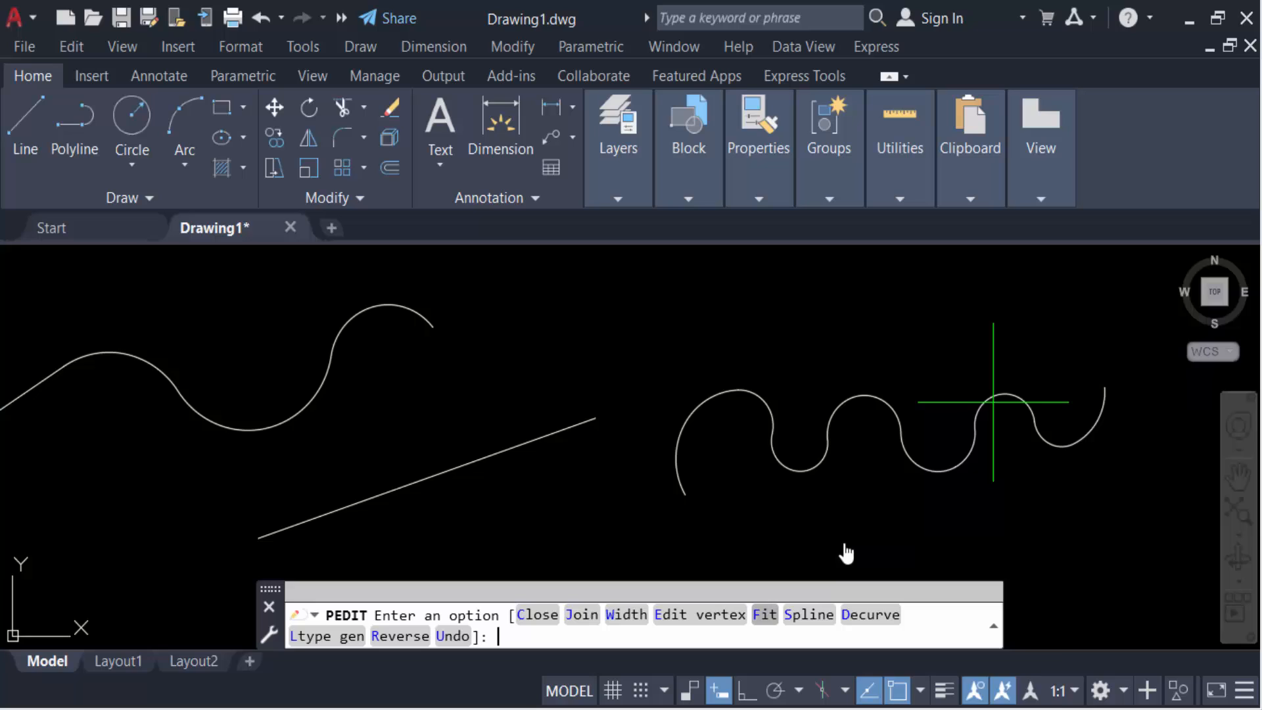
right_click(990, 402)
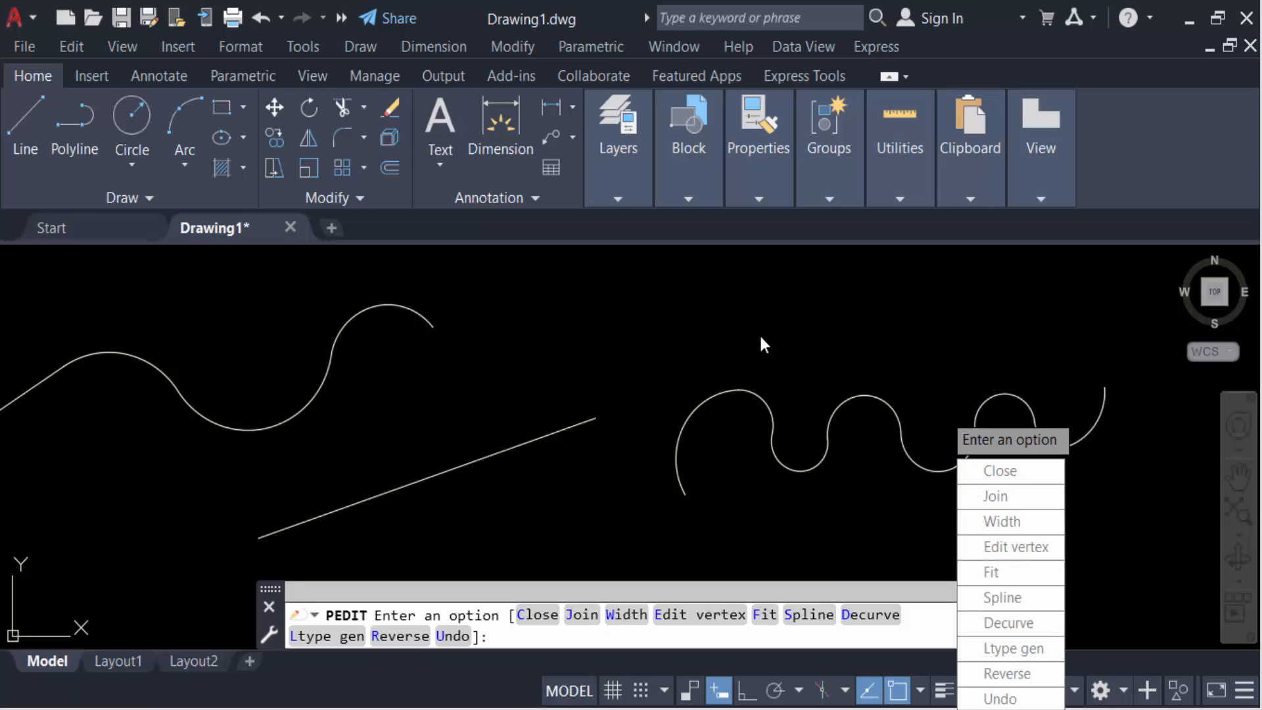
key(Escape)
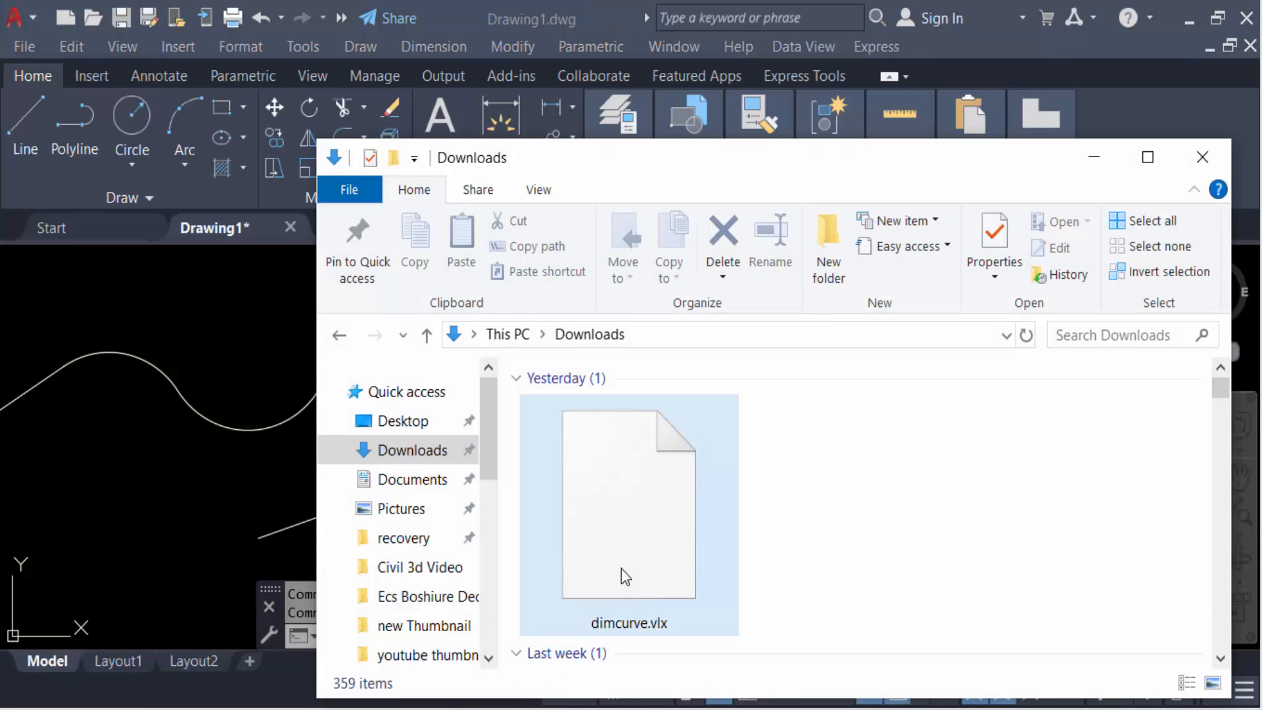
Show the Downloads folder holding dimcurve.vlx in File Explorer.
click(863, 528)
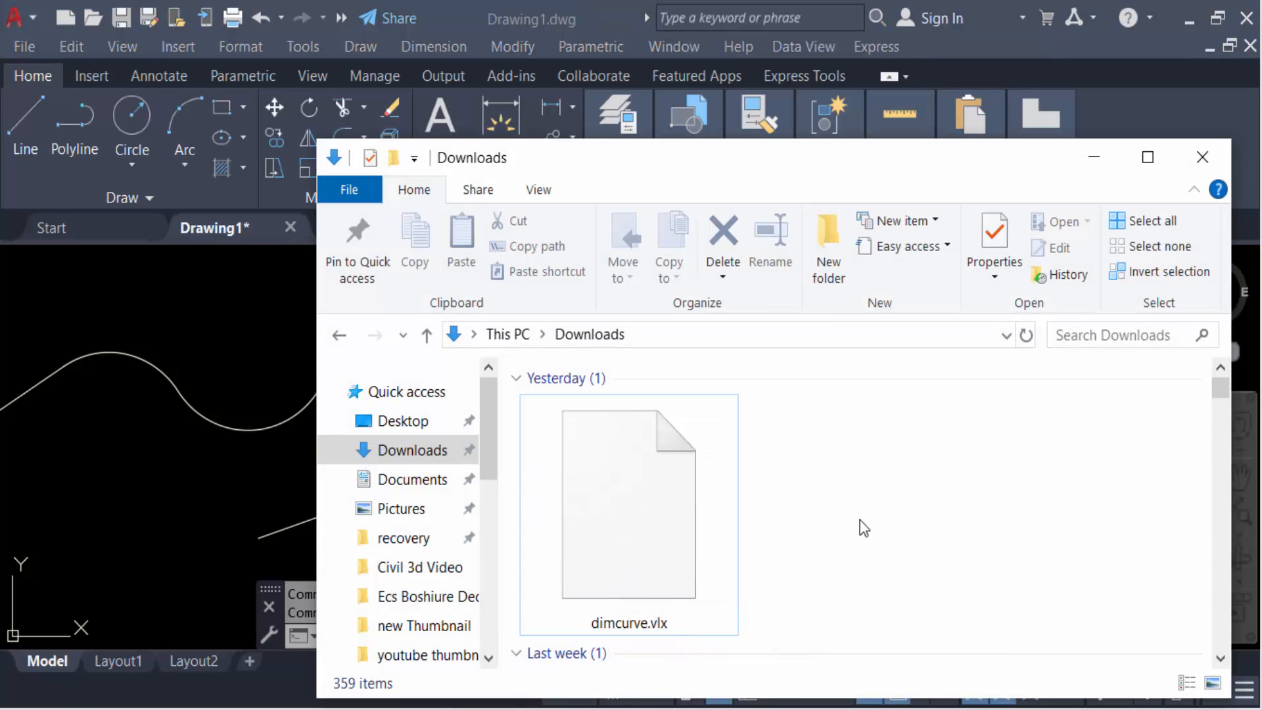
mouse_move(652, 543)
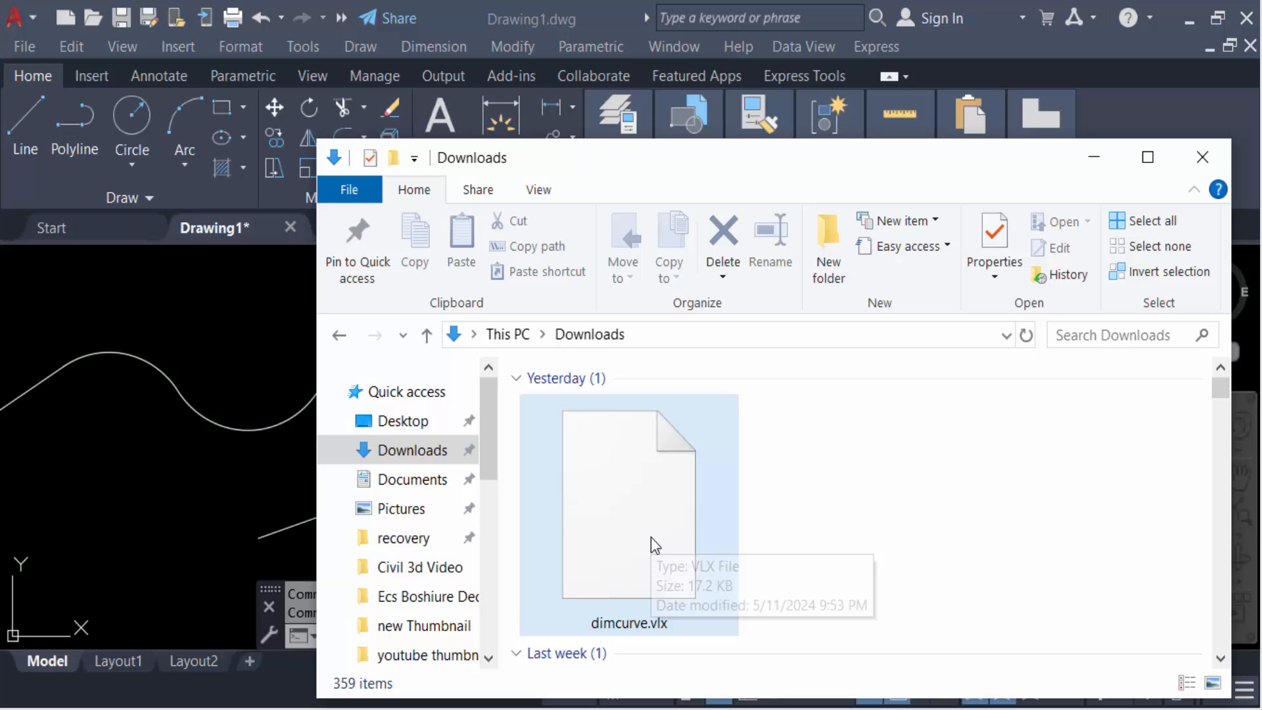
mouse_move(684, 536)
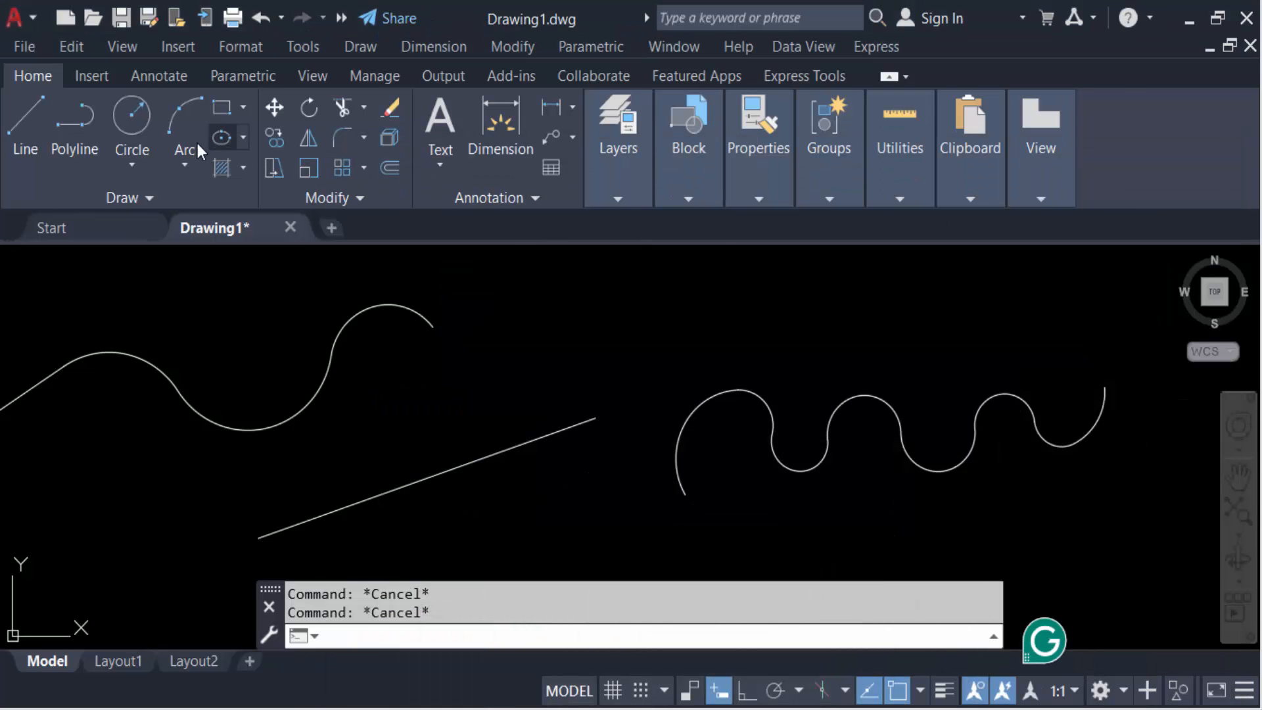
Run APPLOAD to bring up the Load/Unload Applications dialog.
text(a)
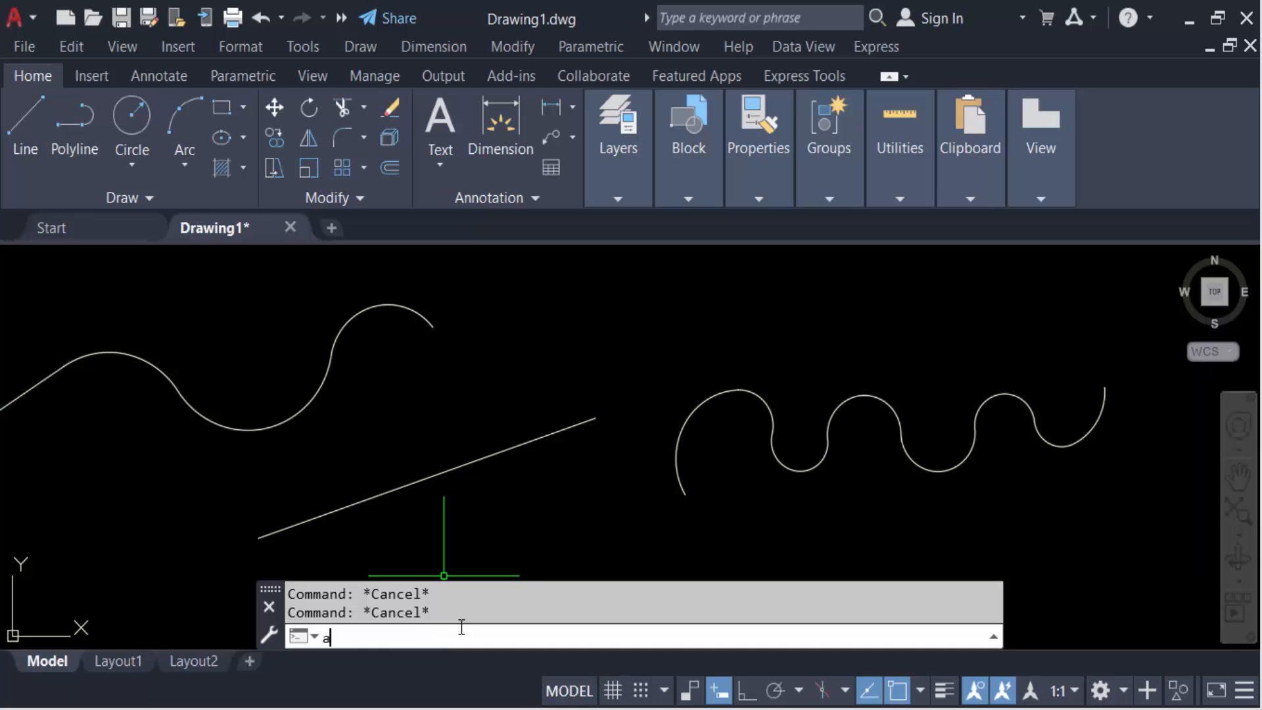
text(PPLOAD)
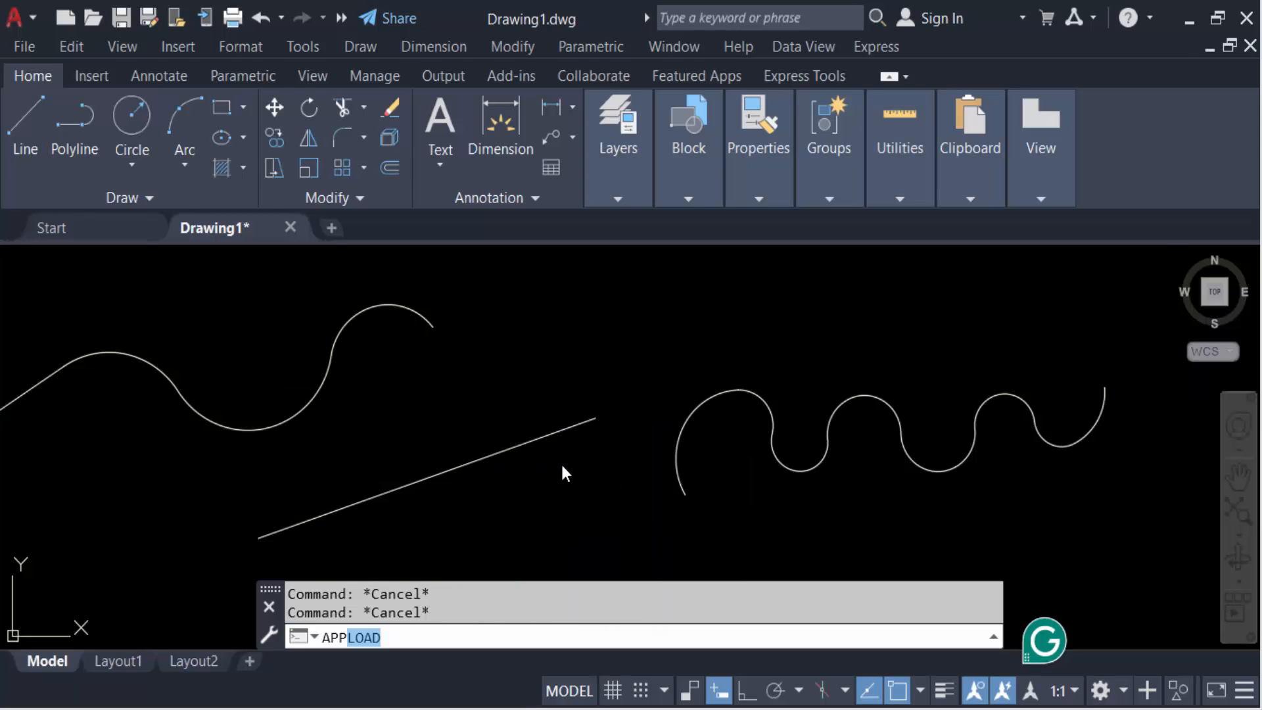
key(Enter)
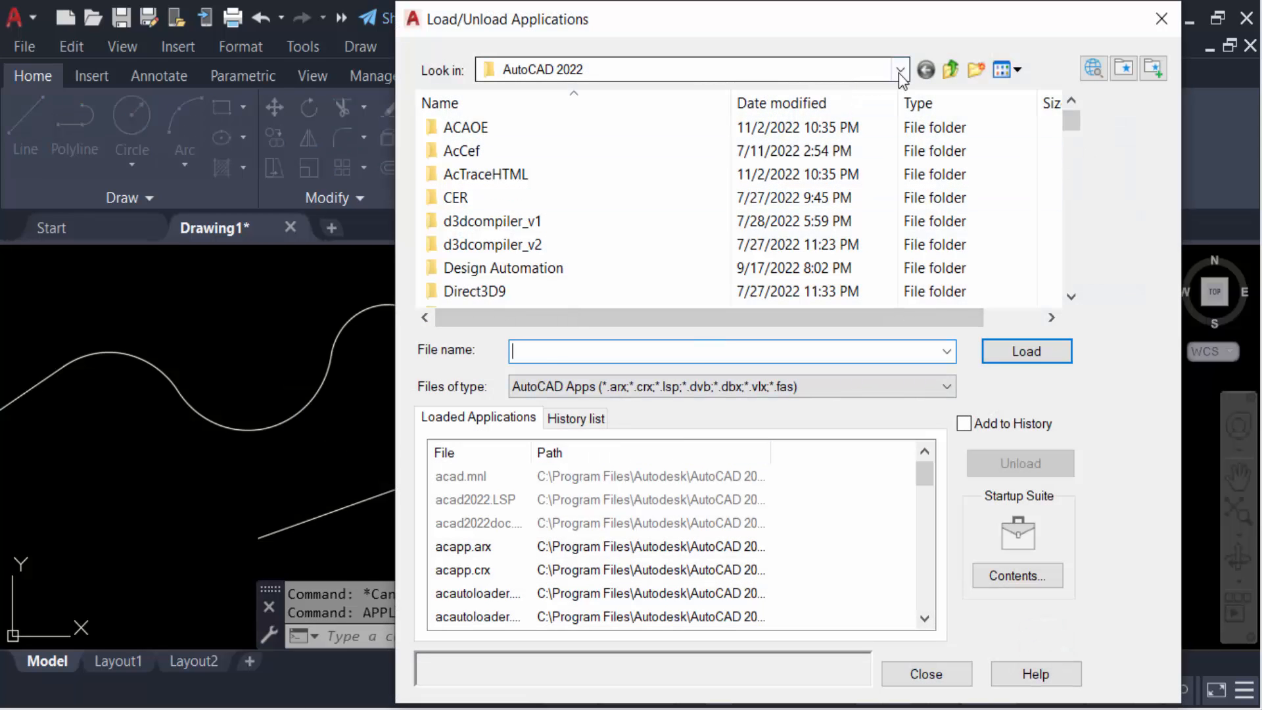
Browse to Downloads, load dimcurve.vlx via Load Once, and close the loader.
click(899, 69)
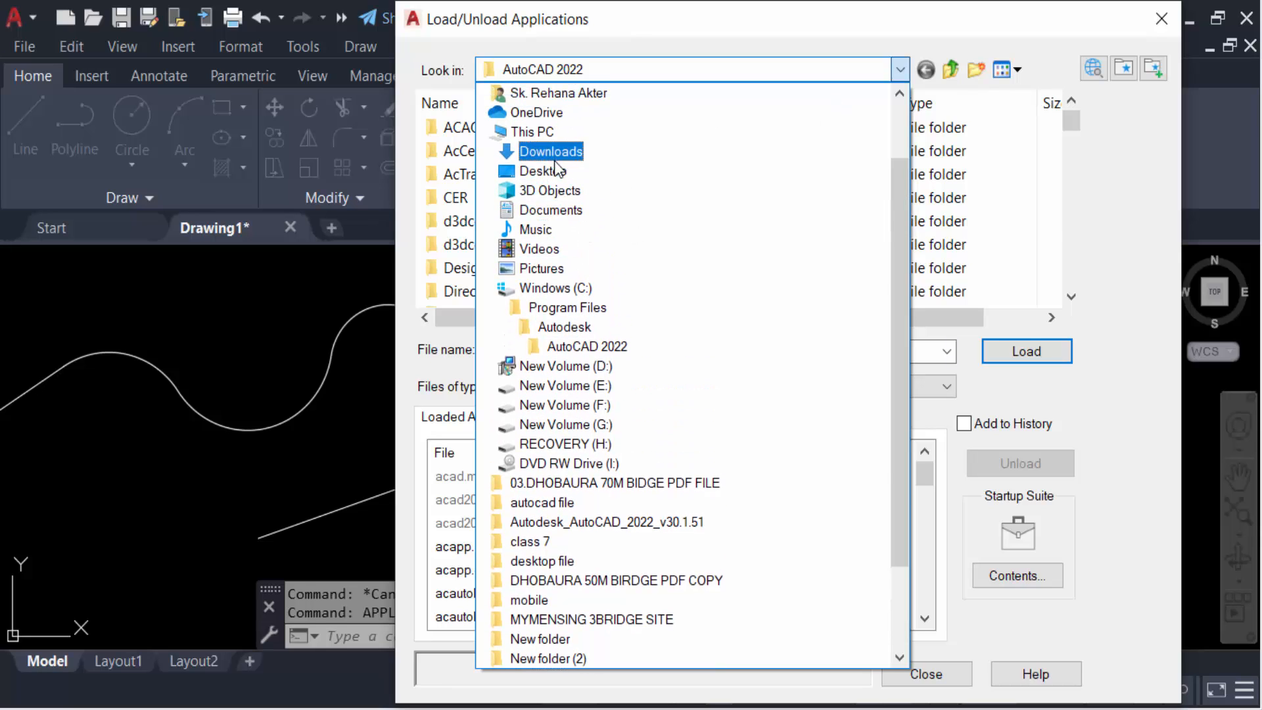
click(551, 151)
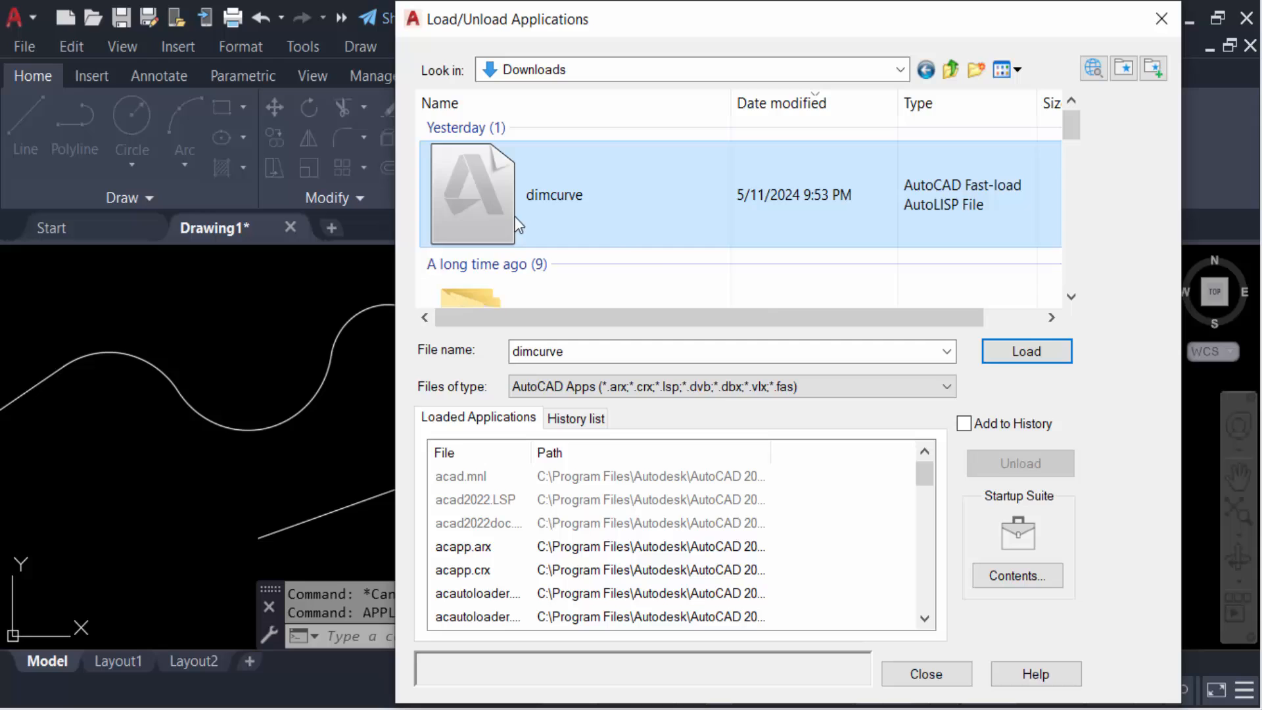
click(1024, 351)
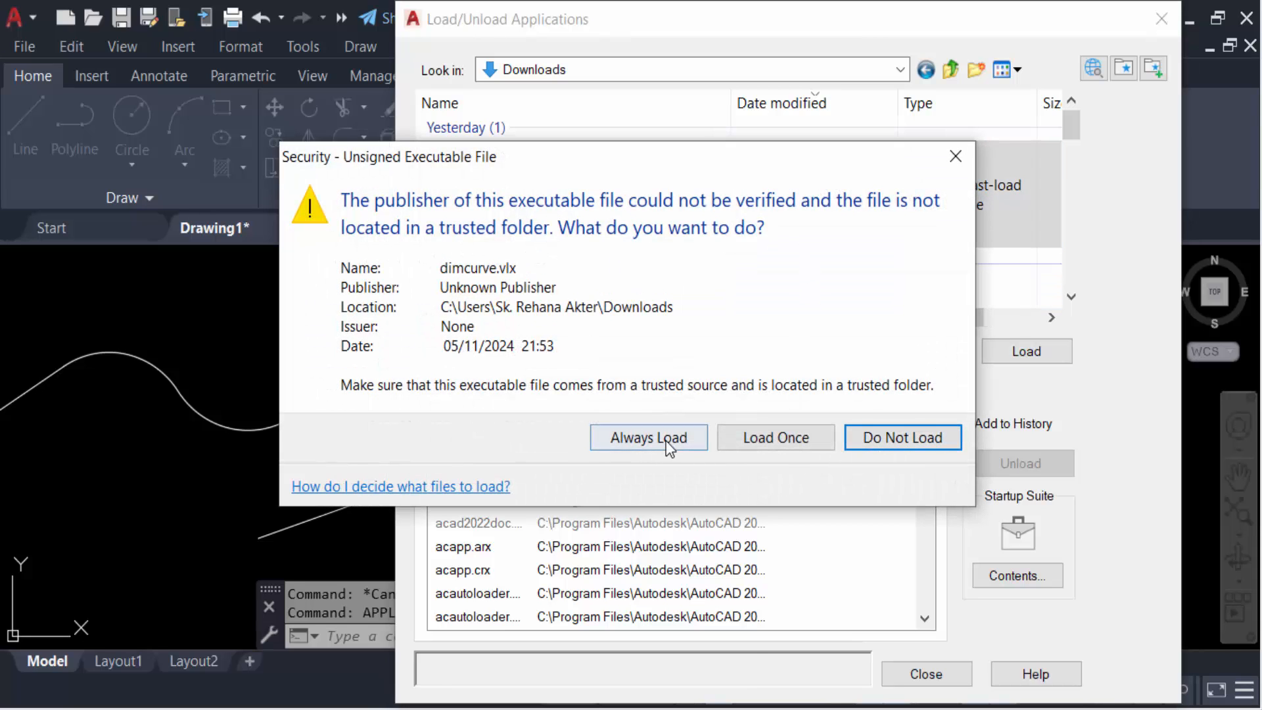
mouse_move(901, 436)
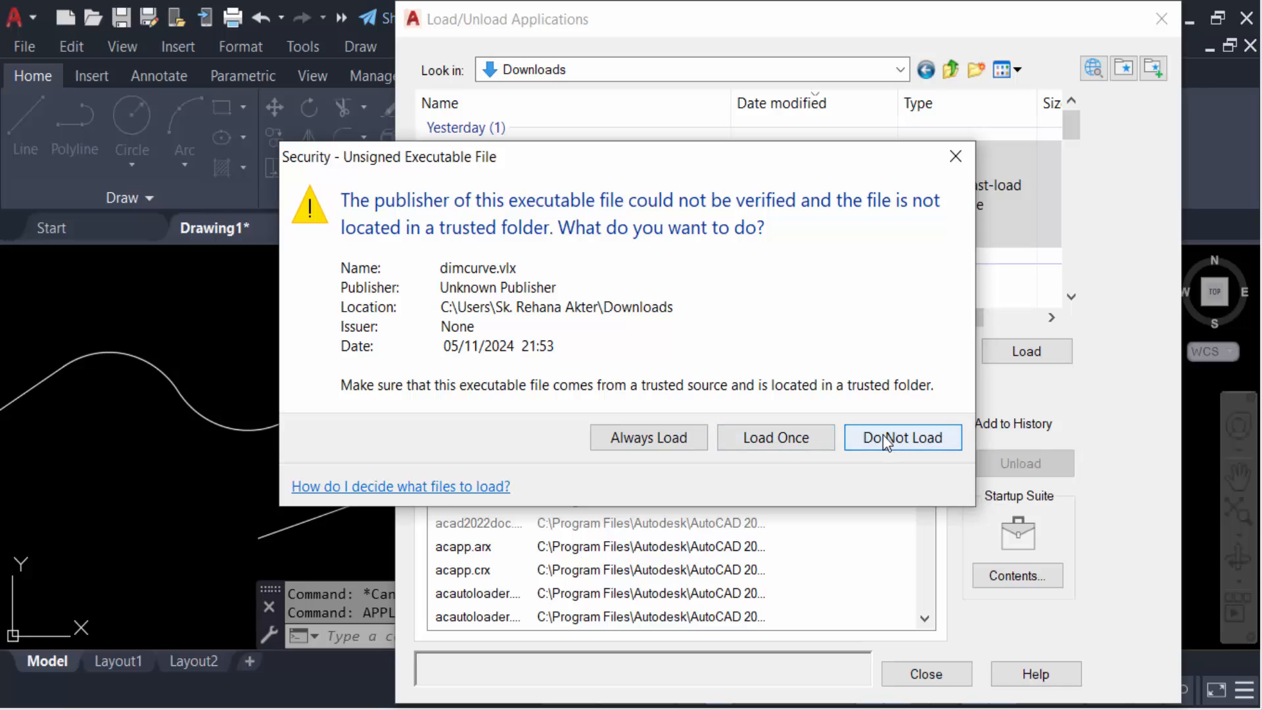
mouse_move(776, 437)
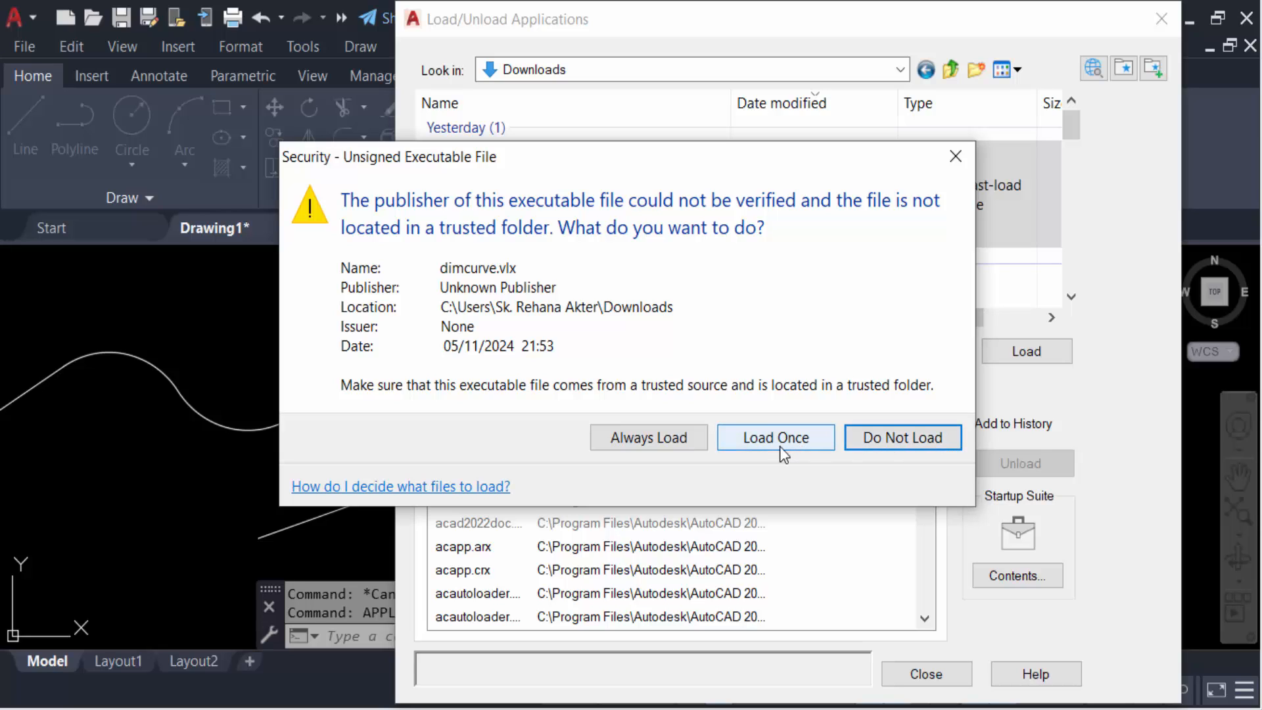
click(774, 436)
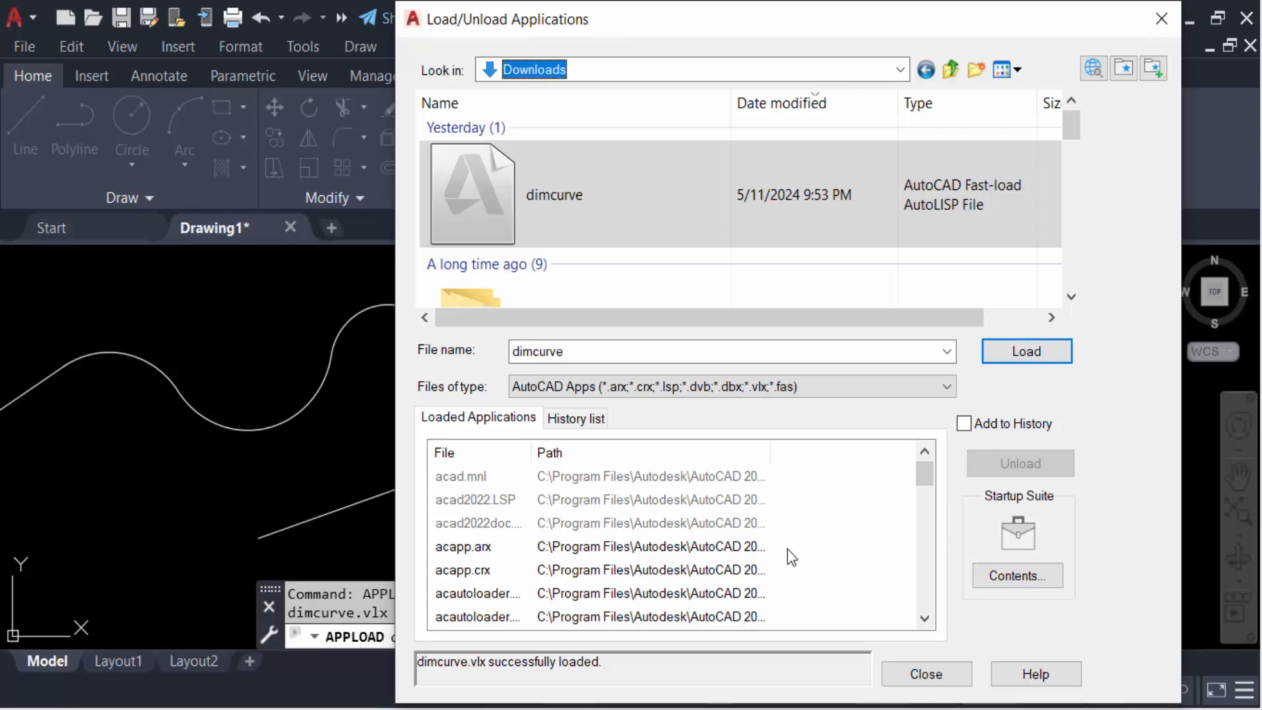
mouse_move(489, 686)
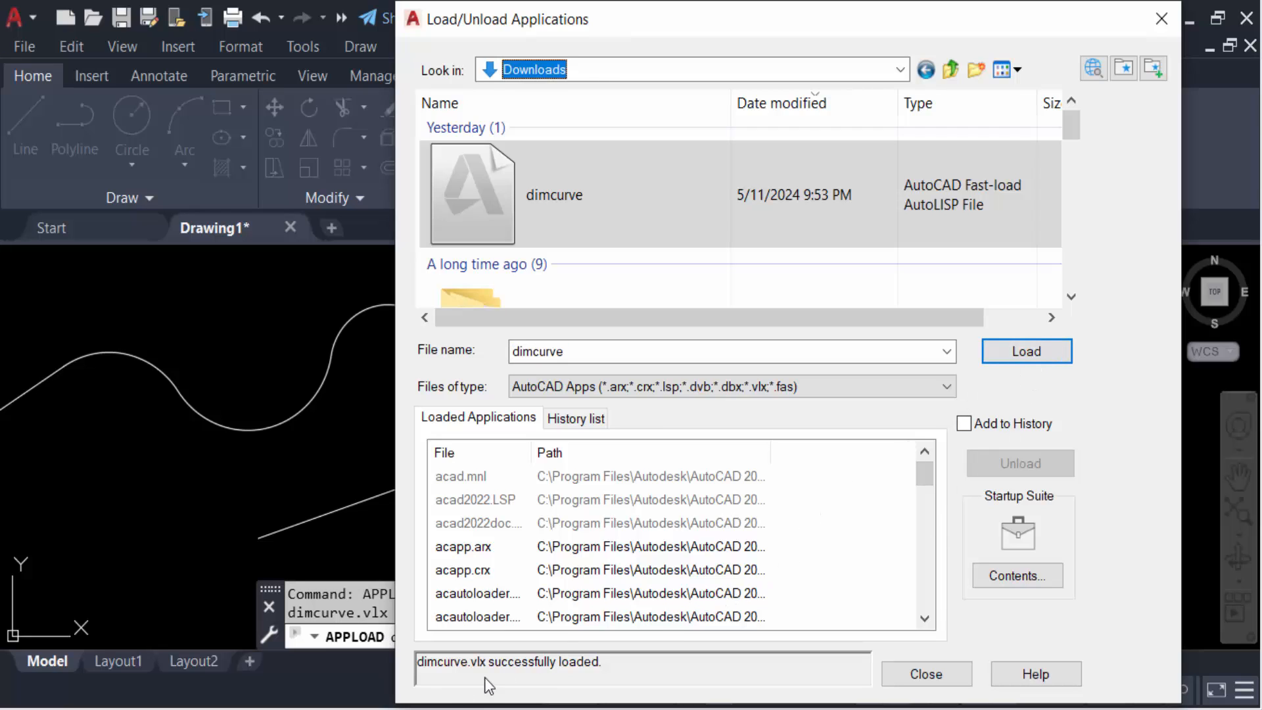
mouse_move(606, 669)
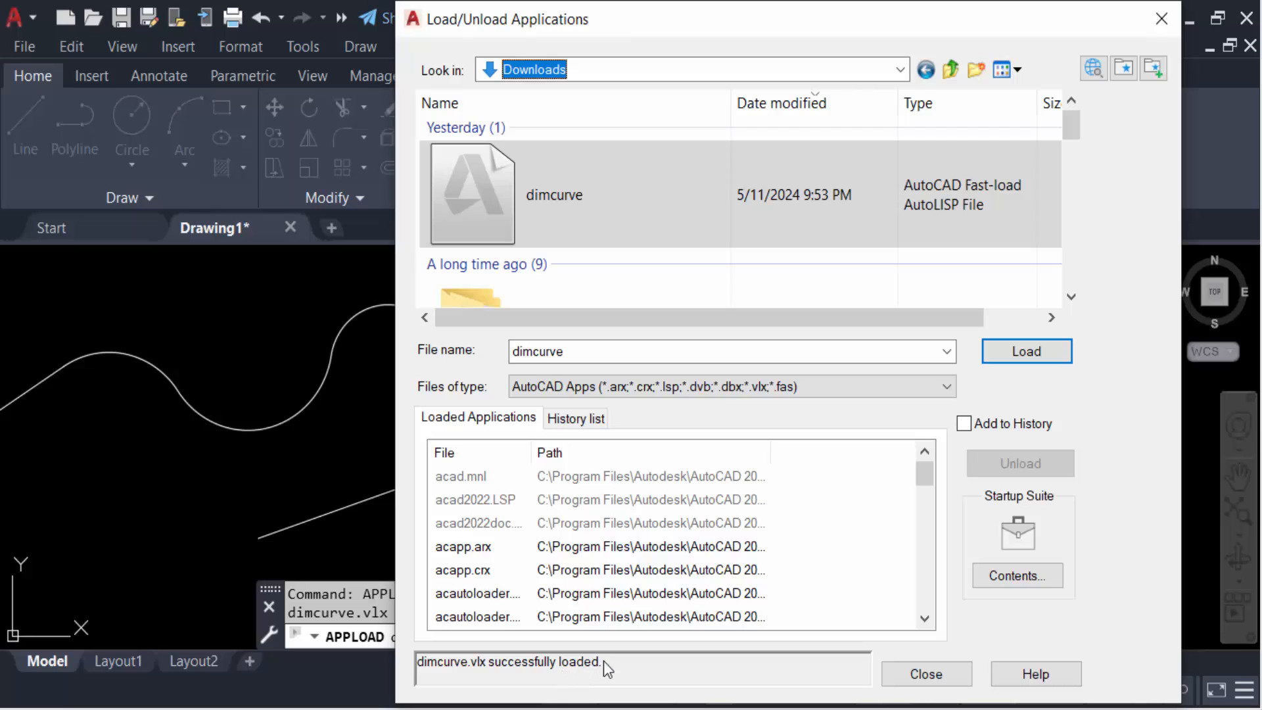
click(926, 673)
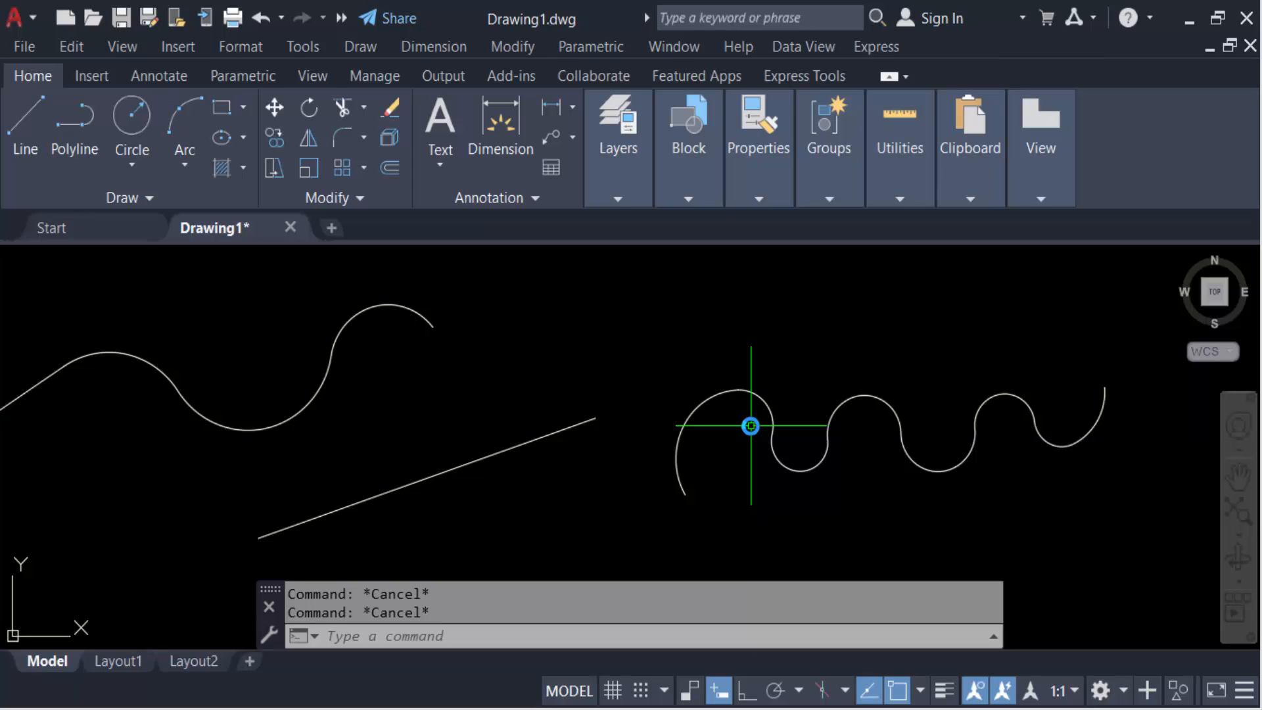
Run DIMCURVE on the wavy polyline with the 'continue' type and an offset, then end the command.
text(Dlm)
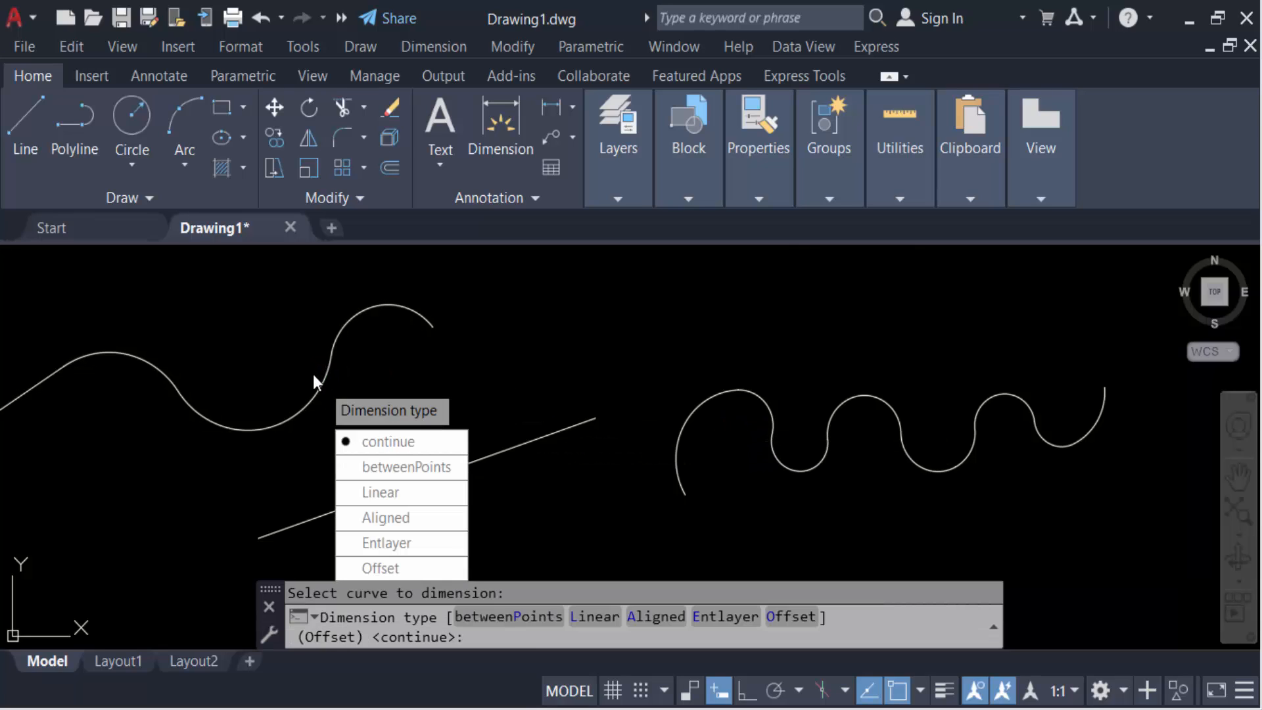
mouse_move(422, 422)
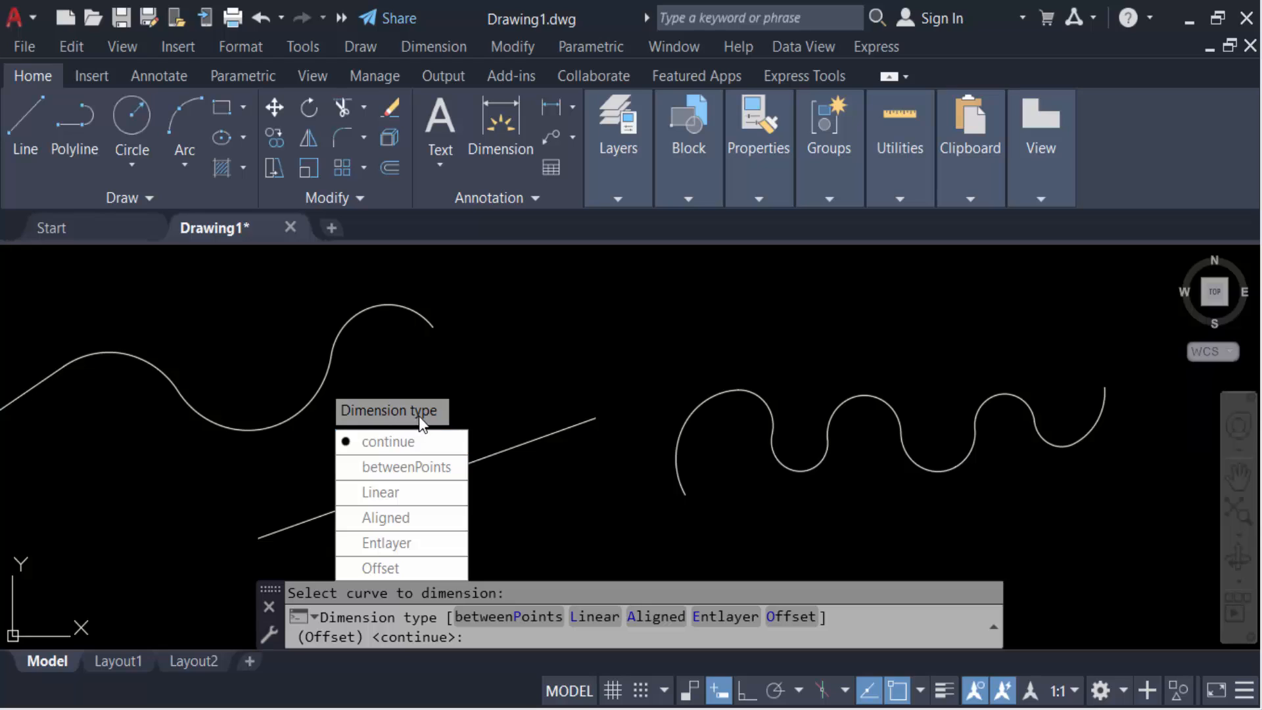
mouse_move(401, 467)
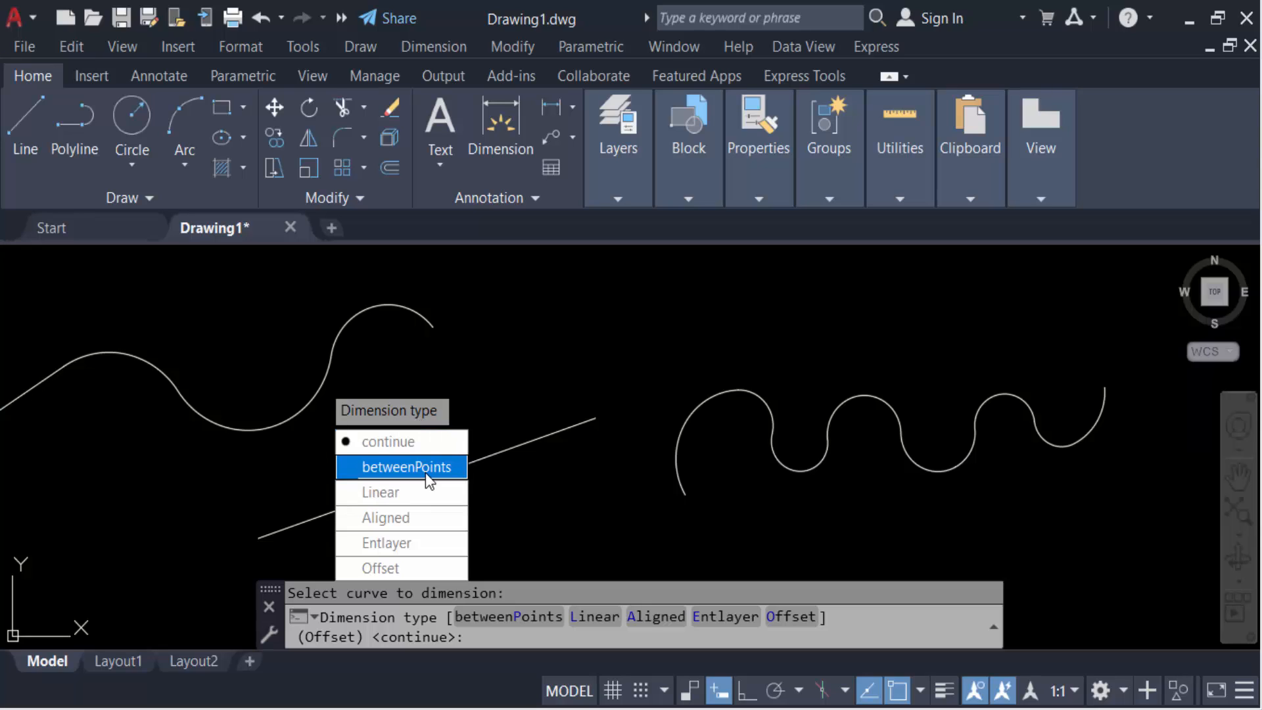
mouse_move(410, 543)
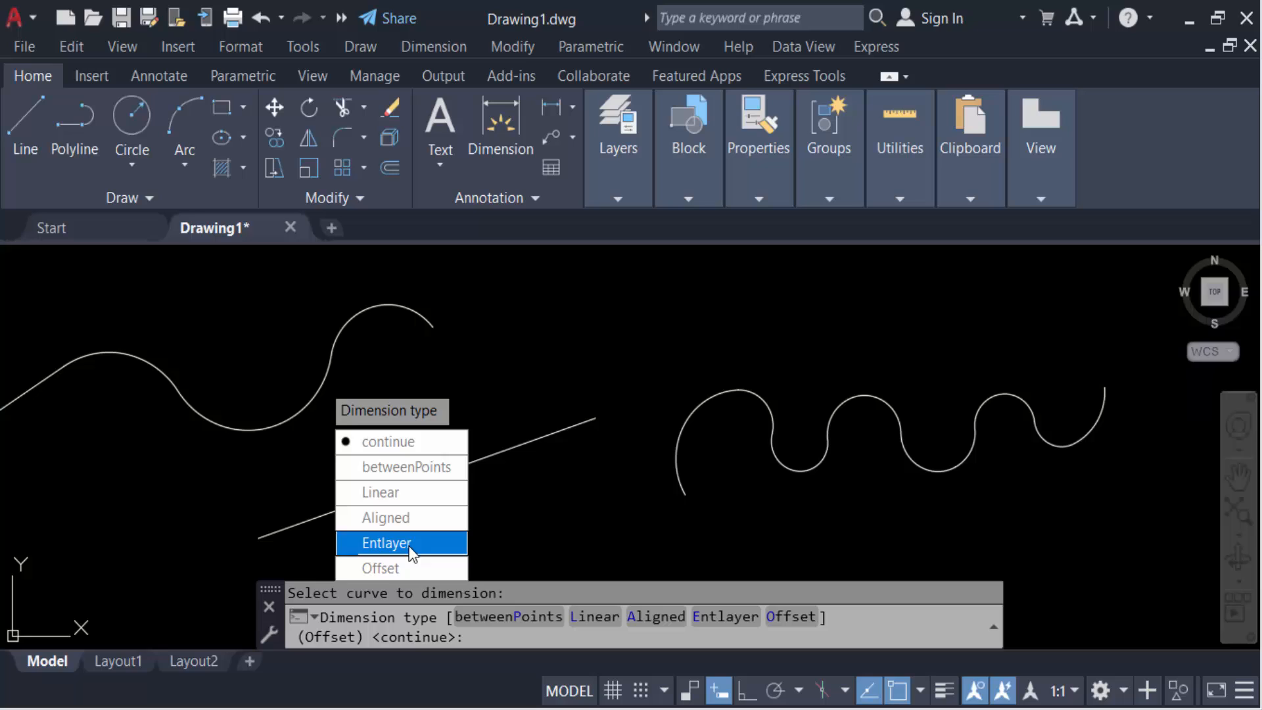
mouse_move(386, 516)
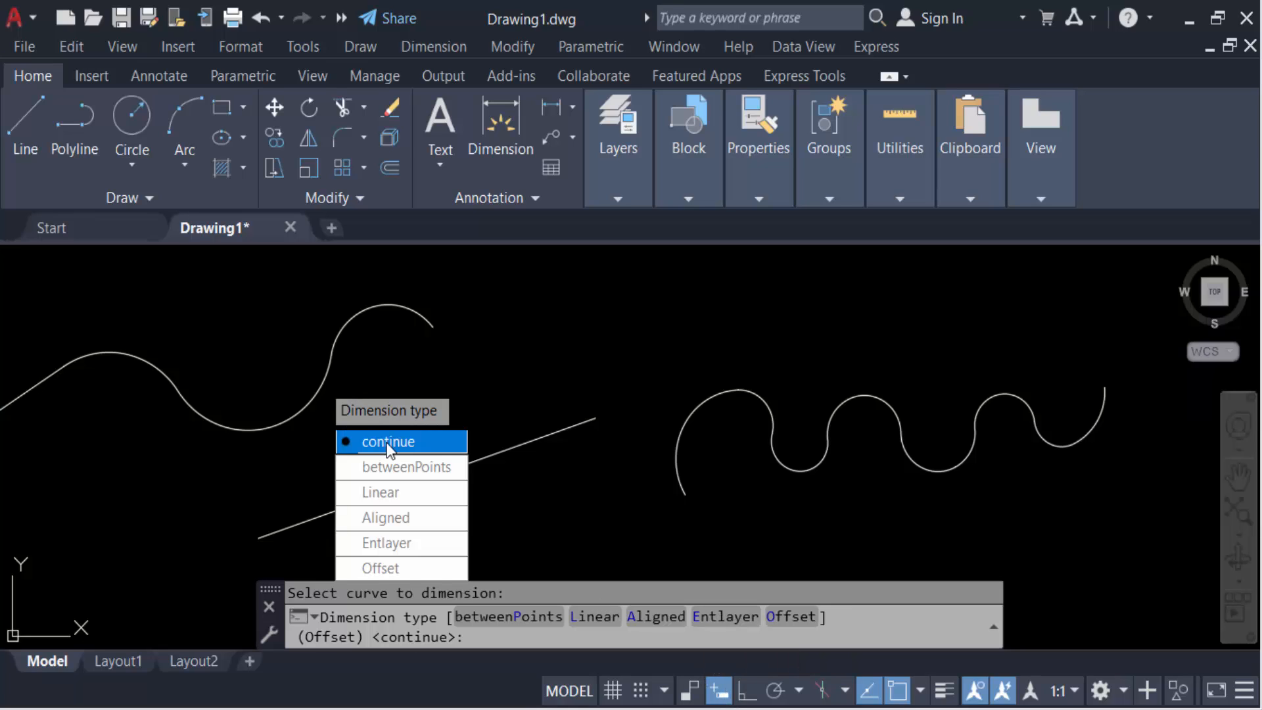
click(388, 442)
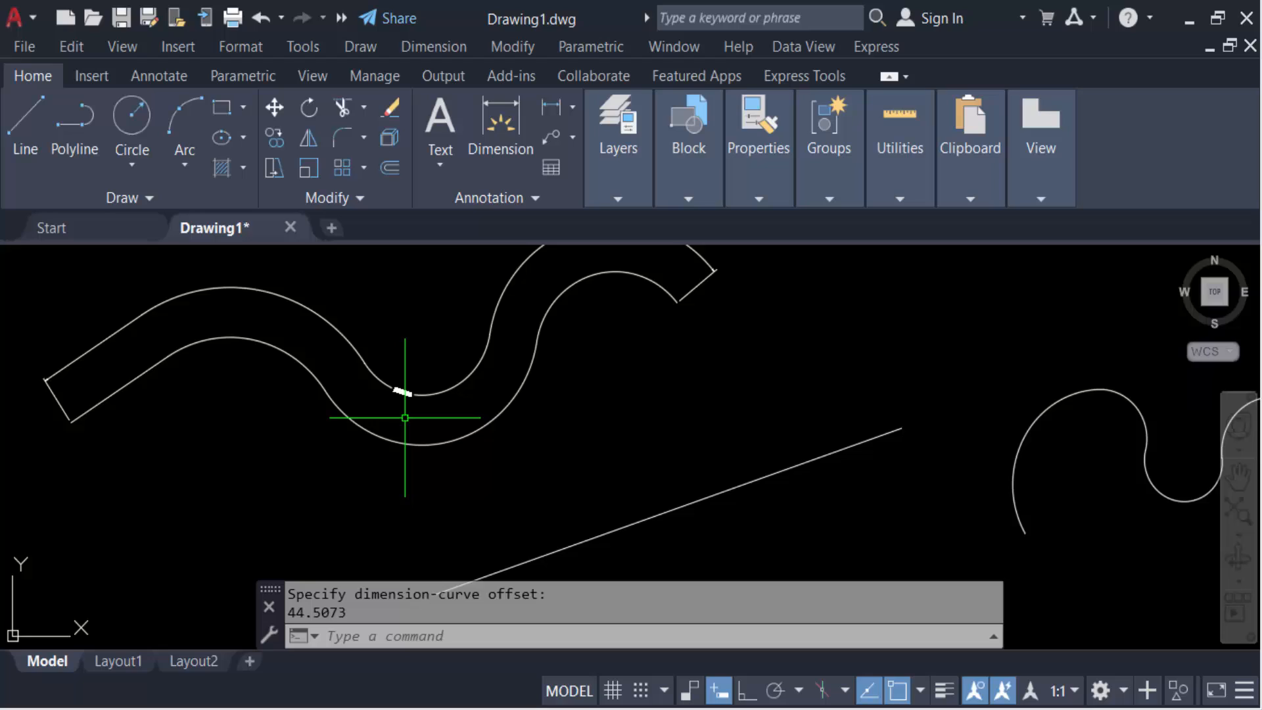
key(Escape)
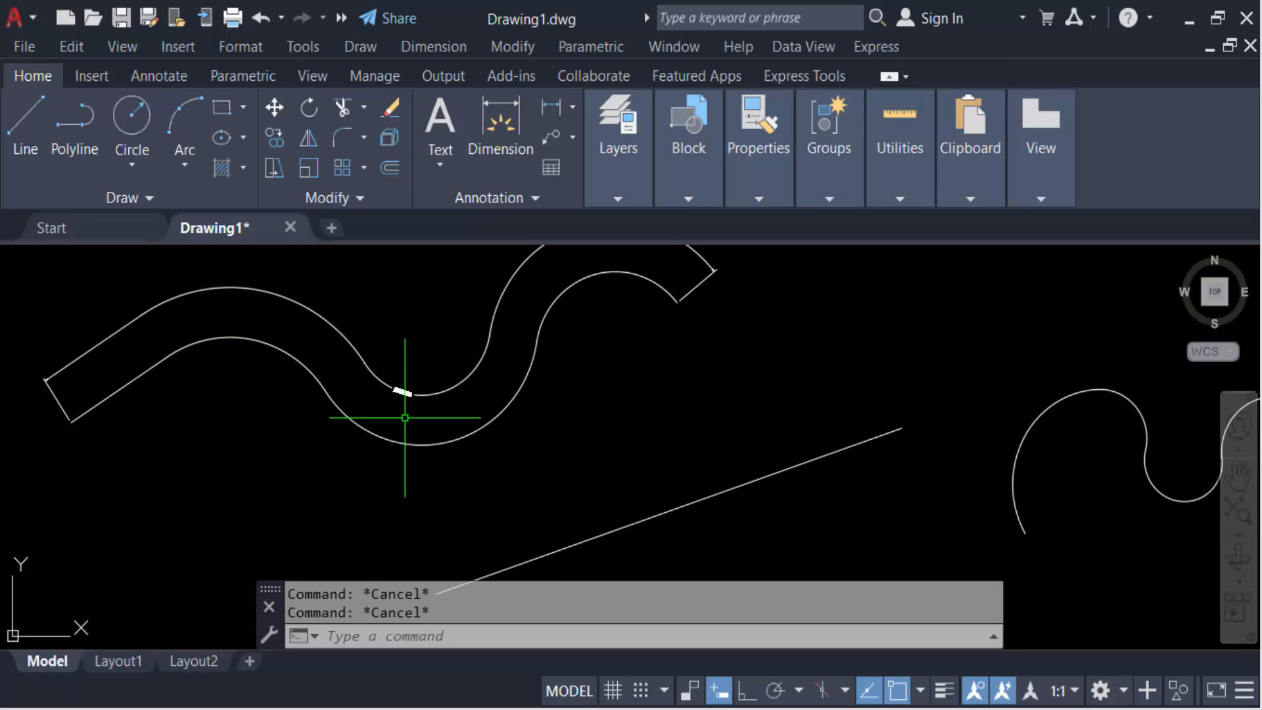
Set the Standard dimension style's text height to 1 and close the style manager.
text(D)
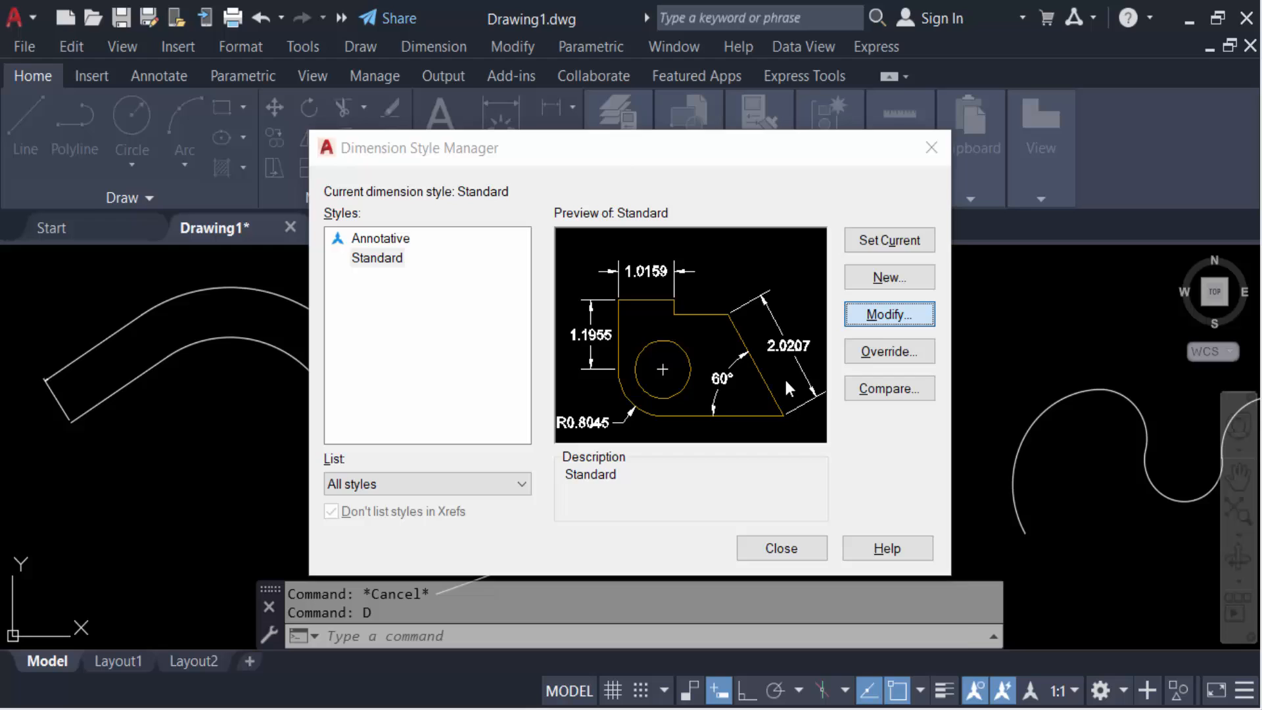
click(887, 314)
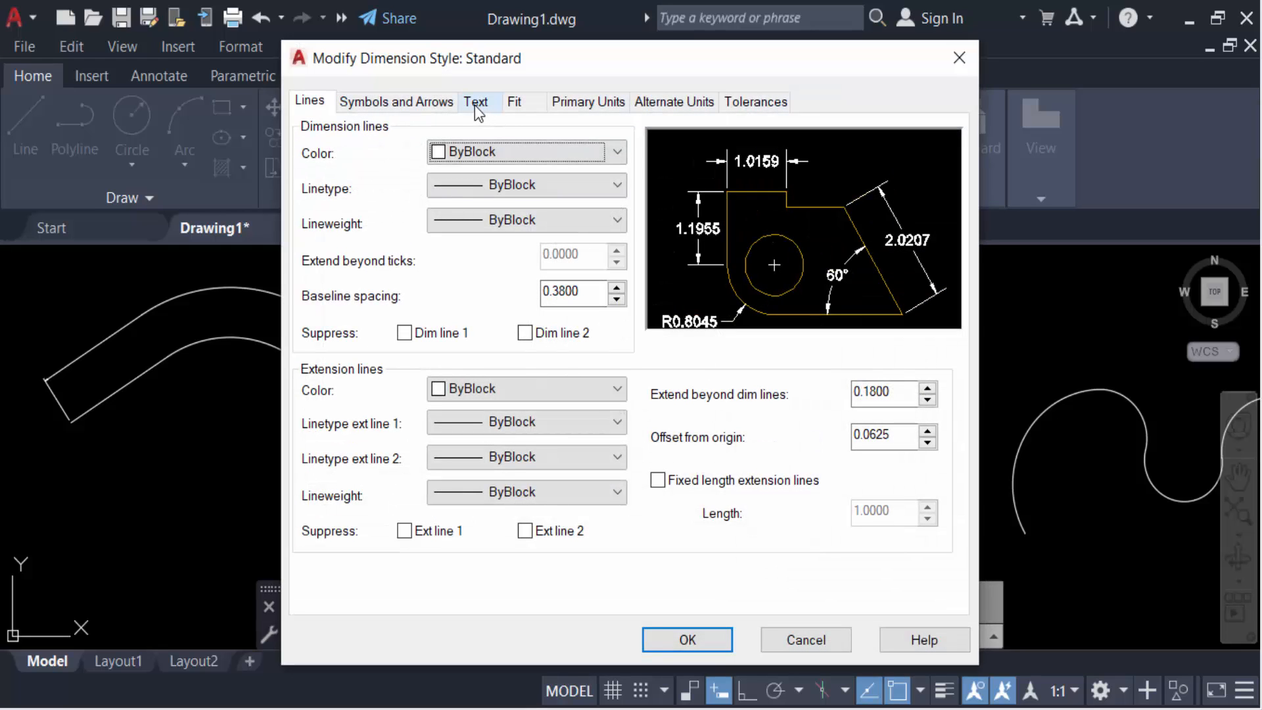
click(476, 102)
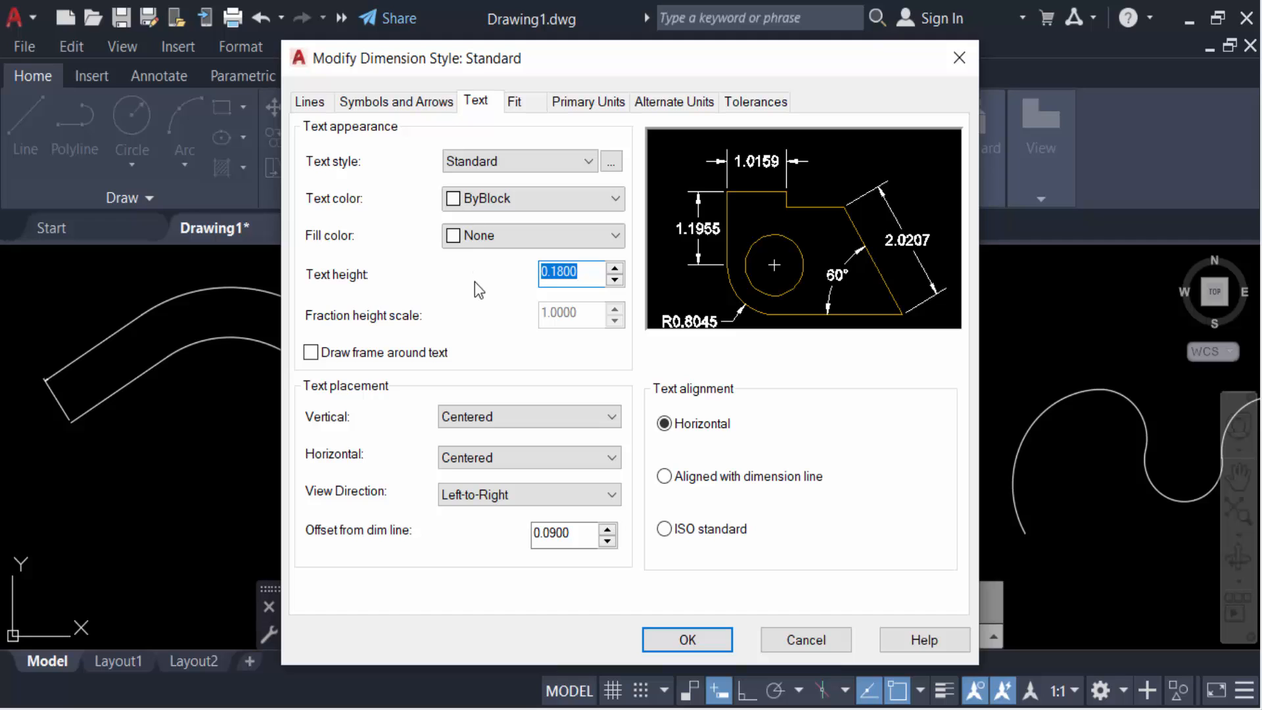
text(1)
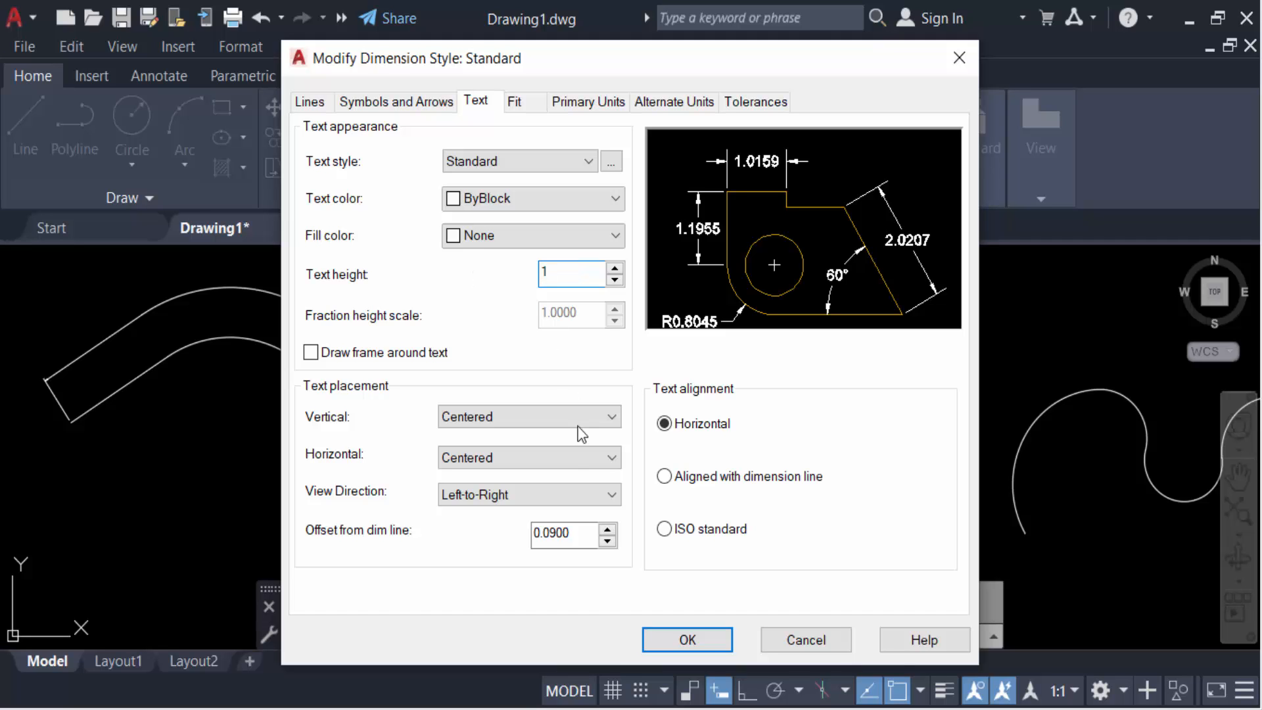
click(686, 638)
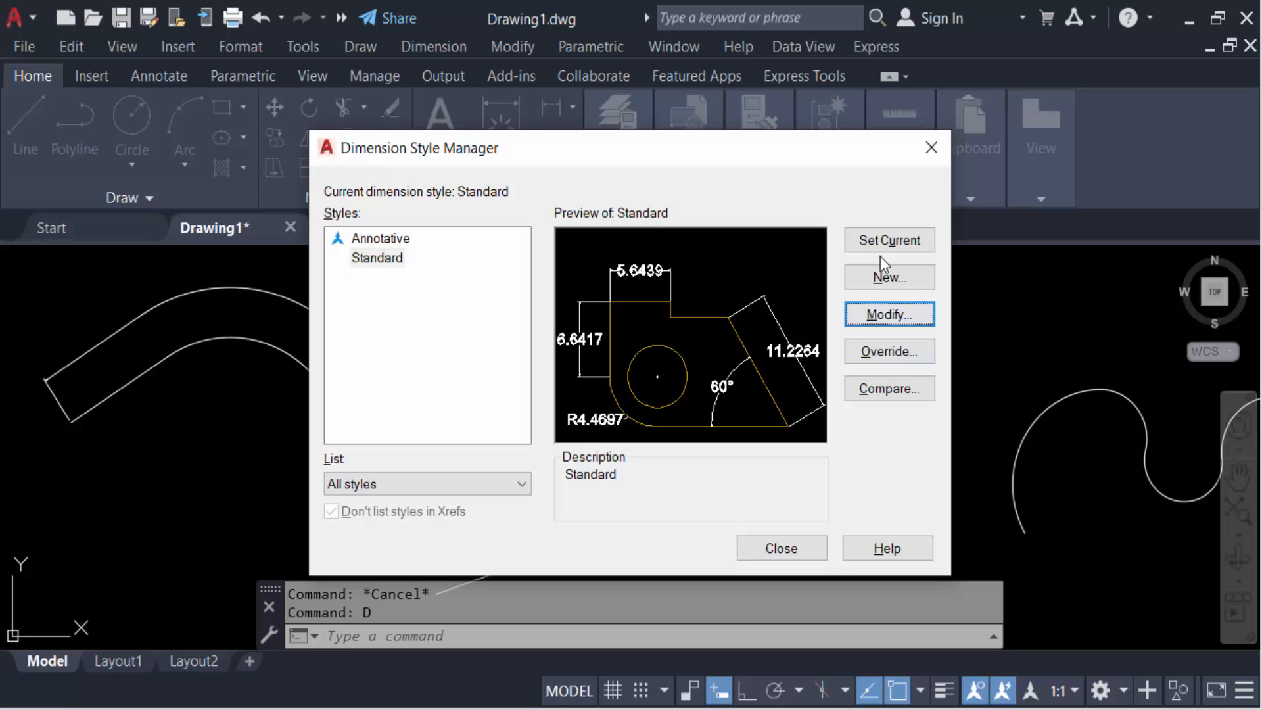
click(779, 549)
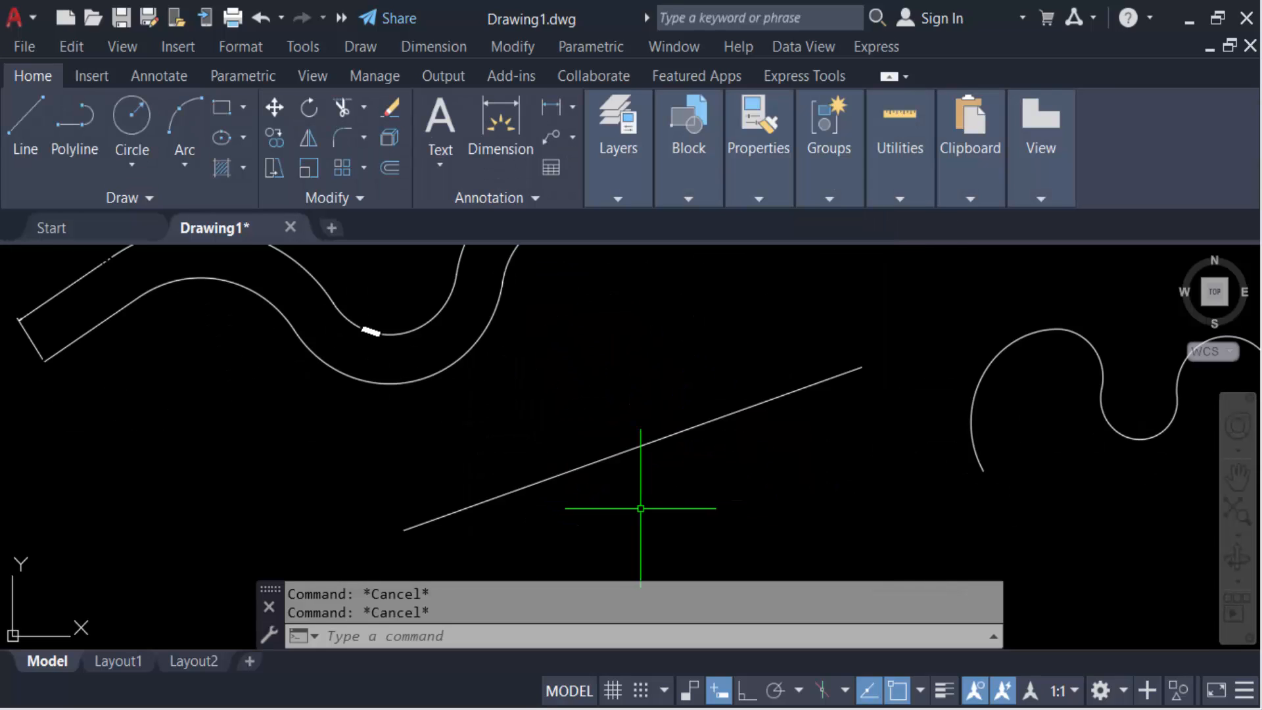
mouse_move(642, 501)
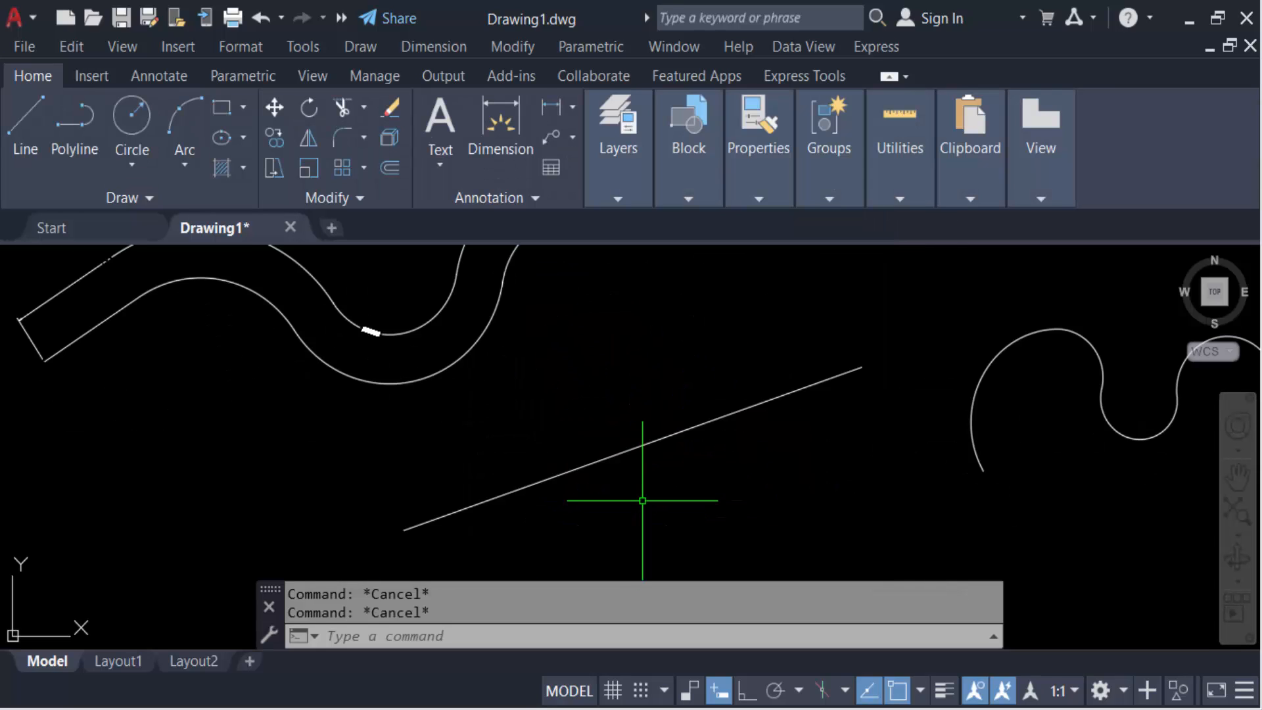
Run DIMCURVE on the straight sloping line with the 'continue' dimension type.
text(DIMCURVE)
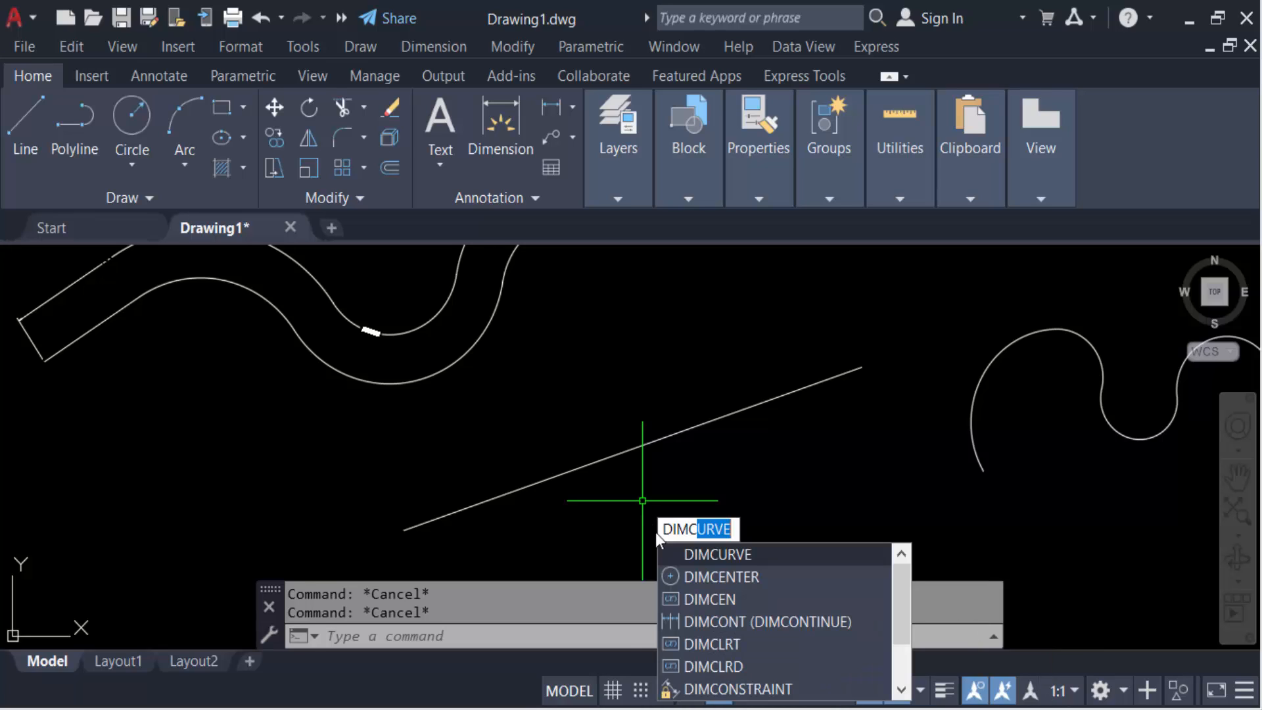
key(enter)
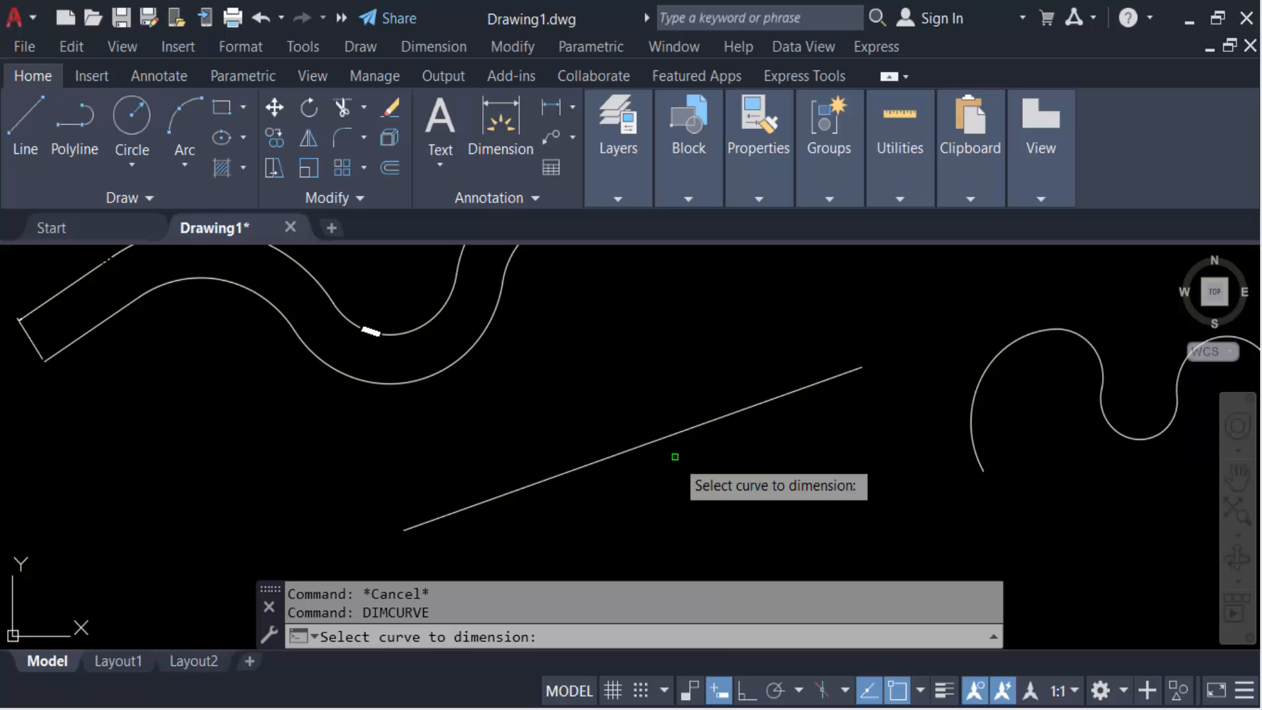
click(674, 456)
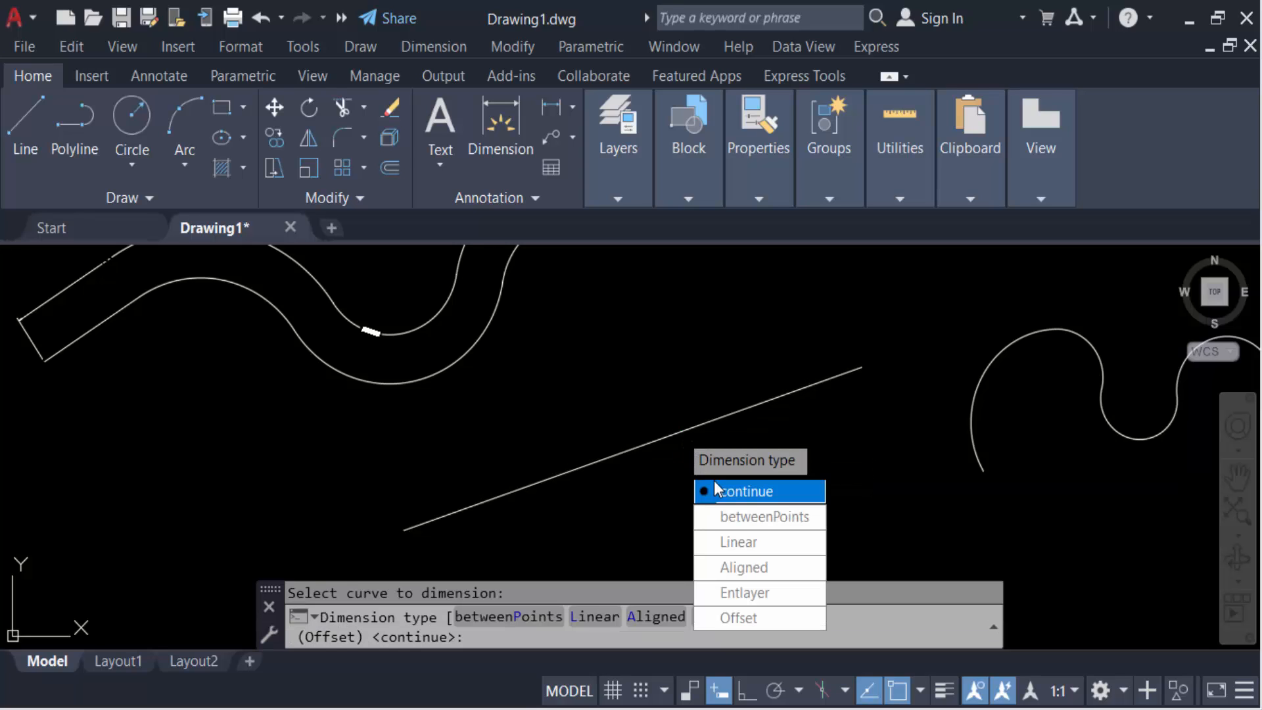
click(748, 490)
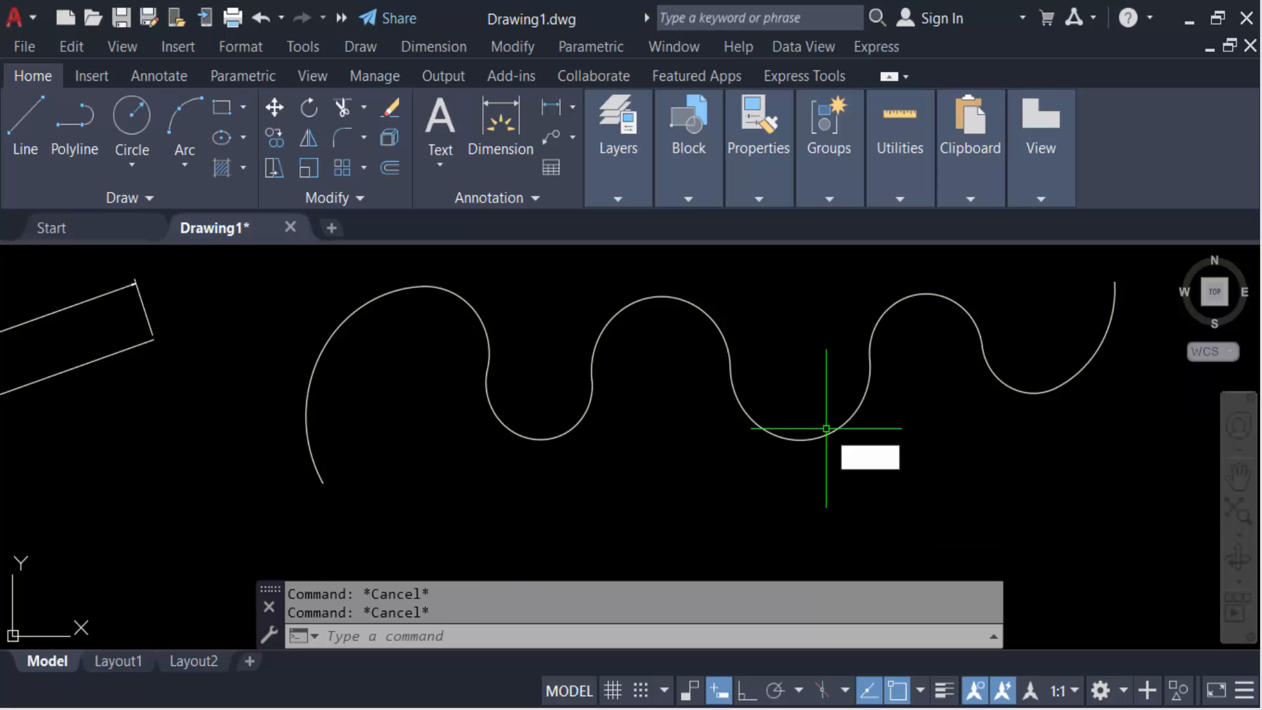
Run DIMCURVE on the zigzag curve, accepting the 'continue' type before setting the offset.
text(DIM)
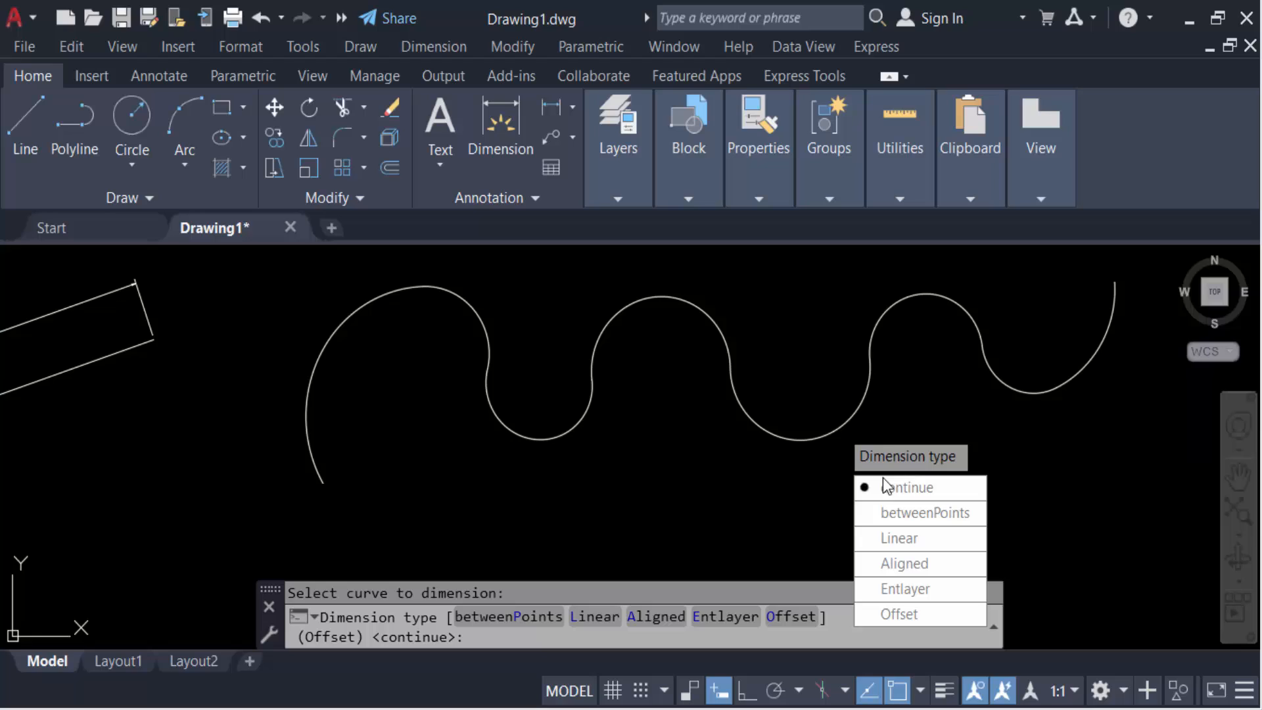
mouse_move(905, 486)
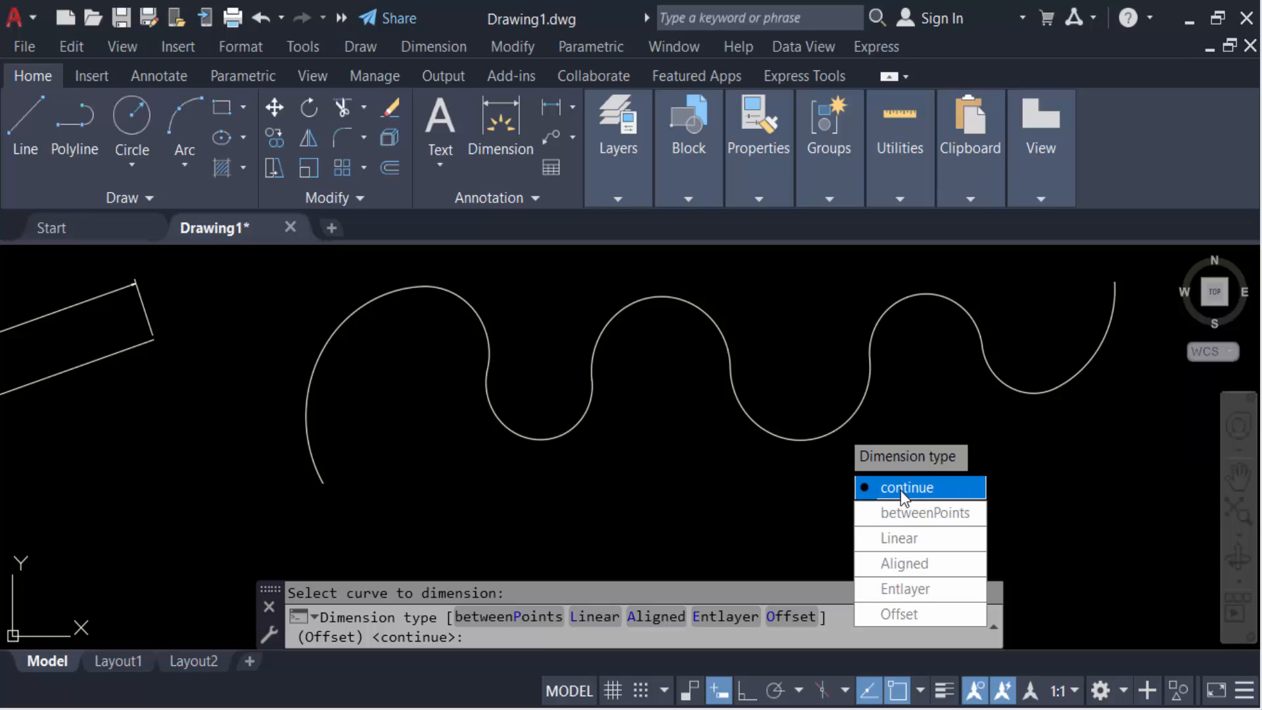
click(906, 486)
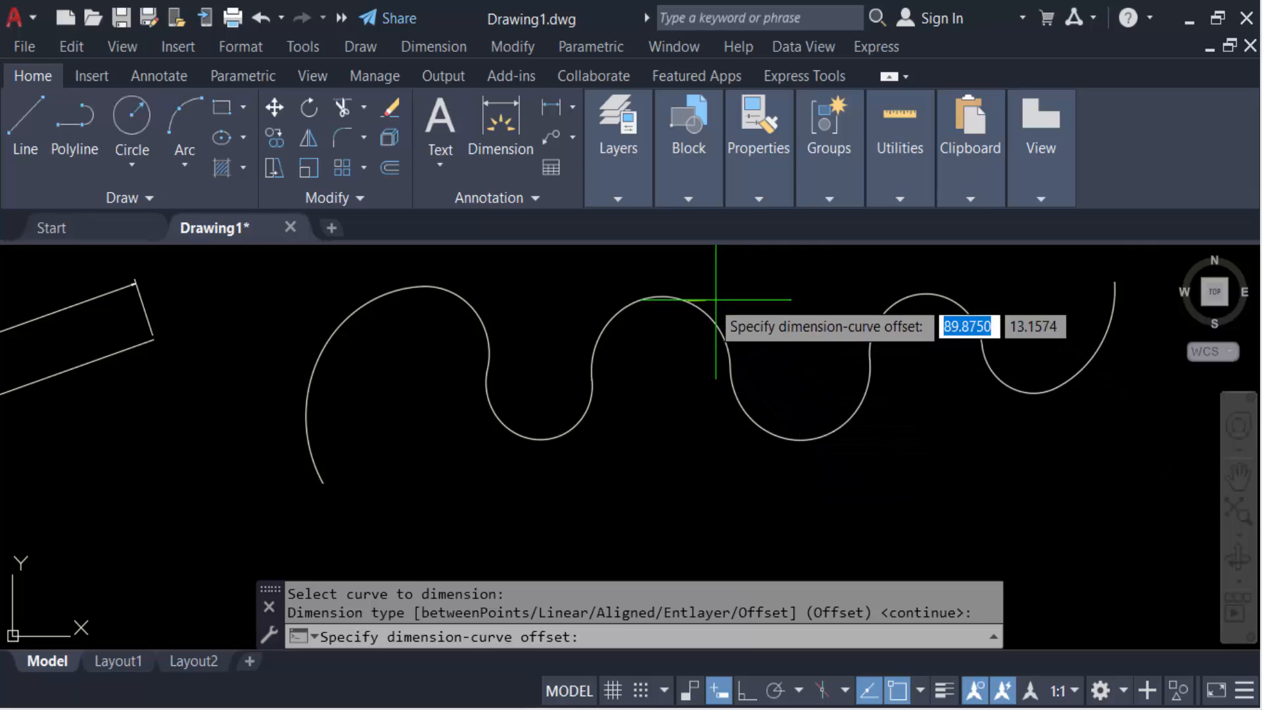